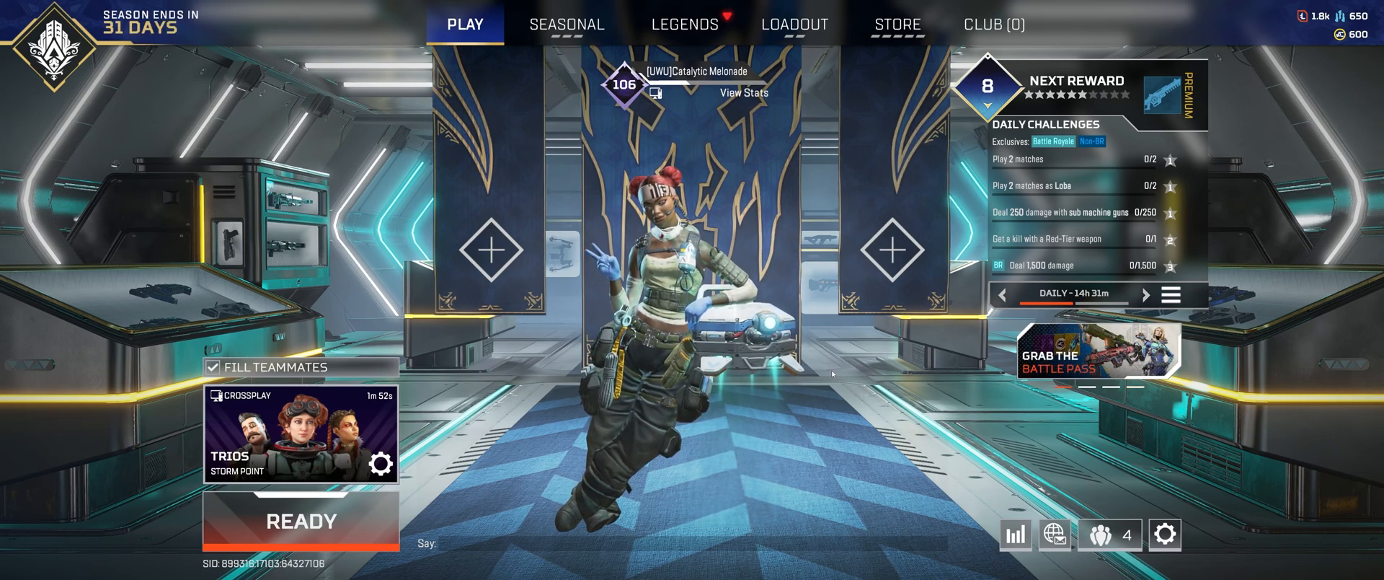
{"action": "mouse_move", "coordinate": [1165, 533]}
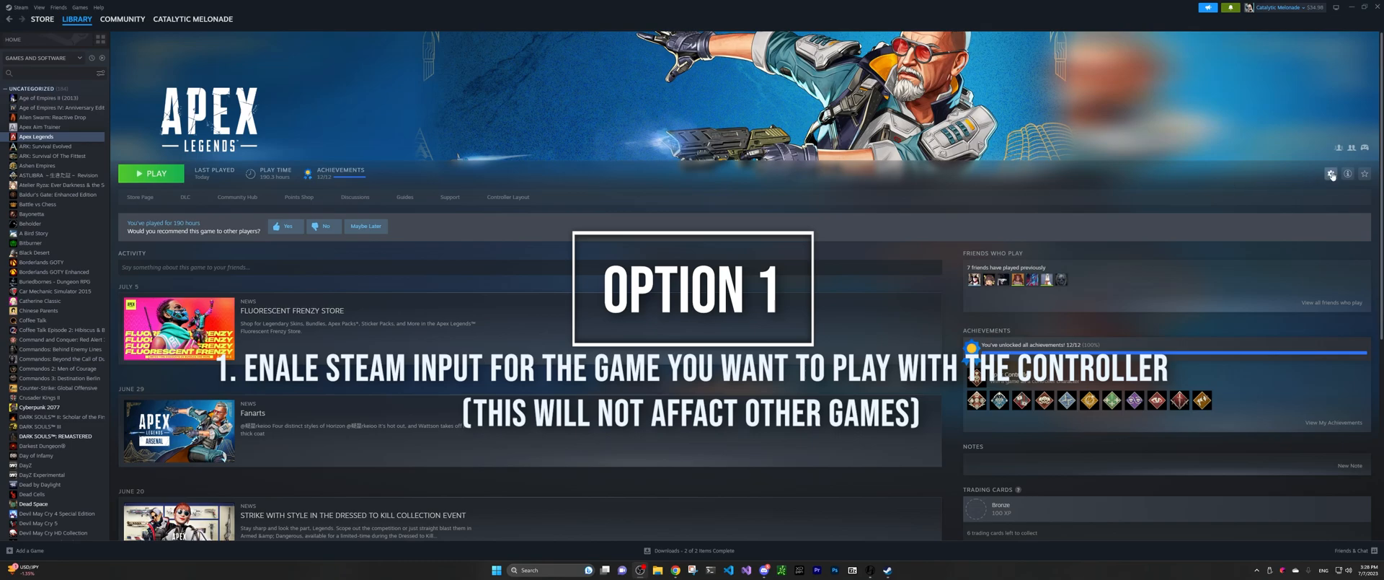
Step: Set Apex Legends' controller override to Enable Steam Input via its Properties and close the dialog
{"action": "left_click", "coordinate": [1331, 173]}
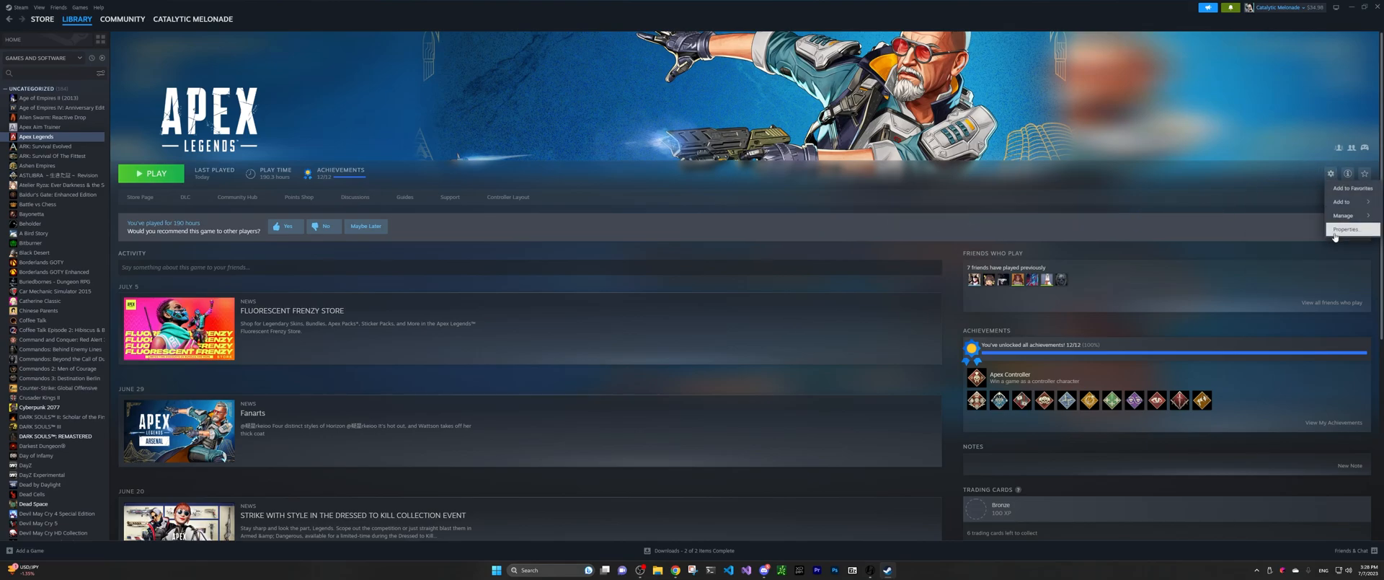
{"action": "left_click", "coordinate": [1343, 229]}
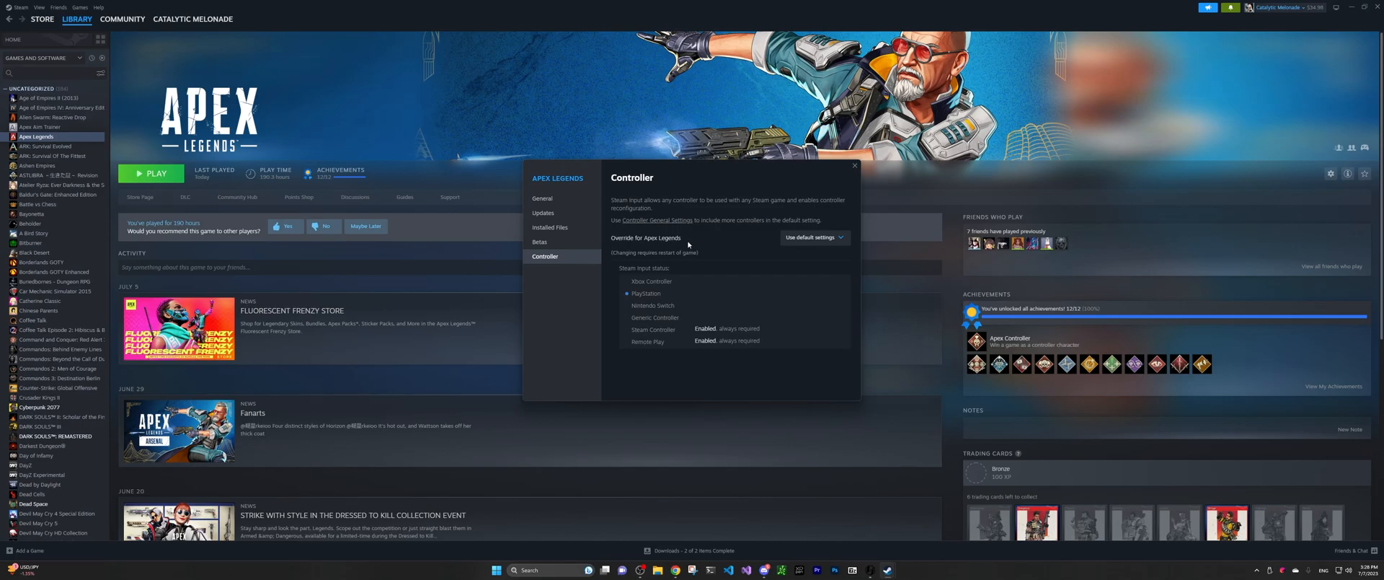
{"action": "left_click", "coordinate": [813, 238]}
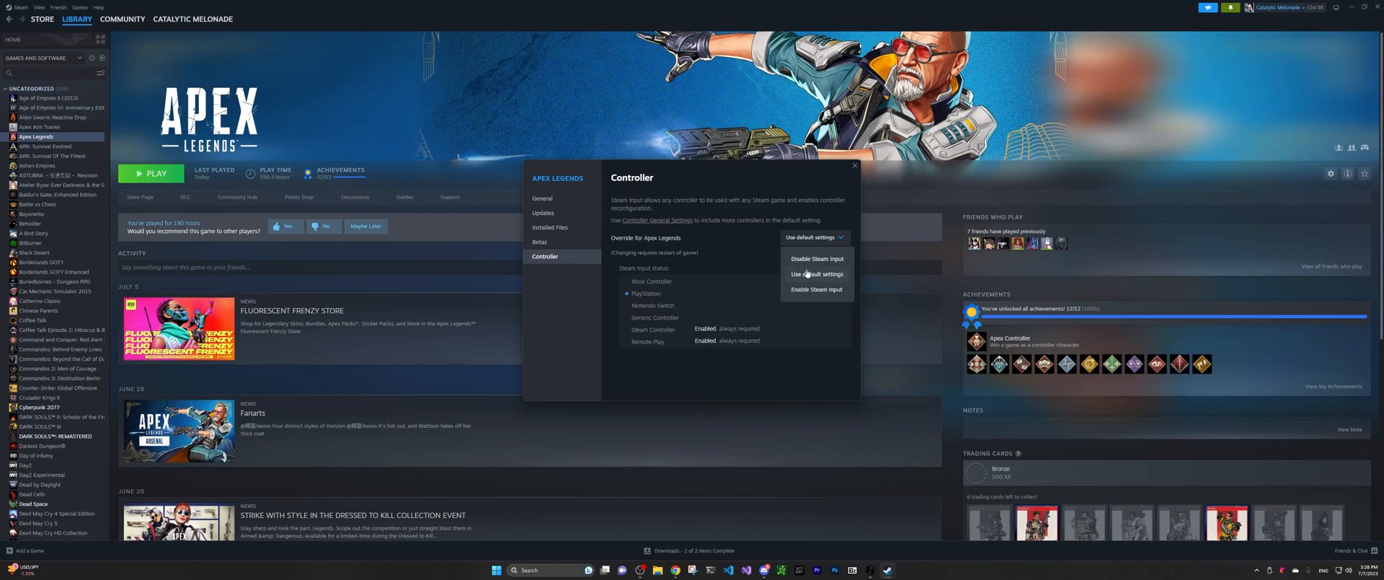
{"action": "mouse_move", "coordinate": [806, 290]}
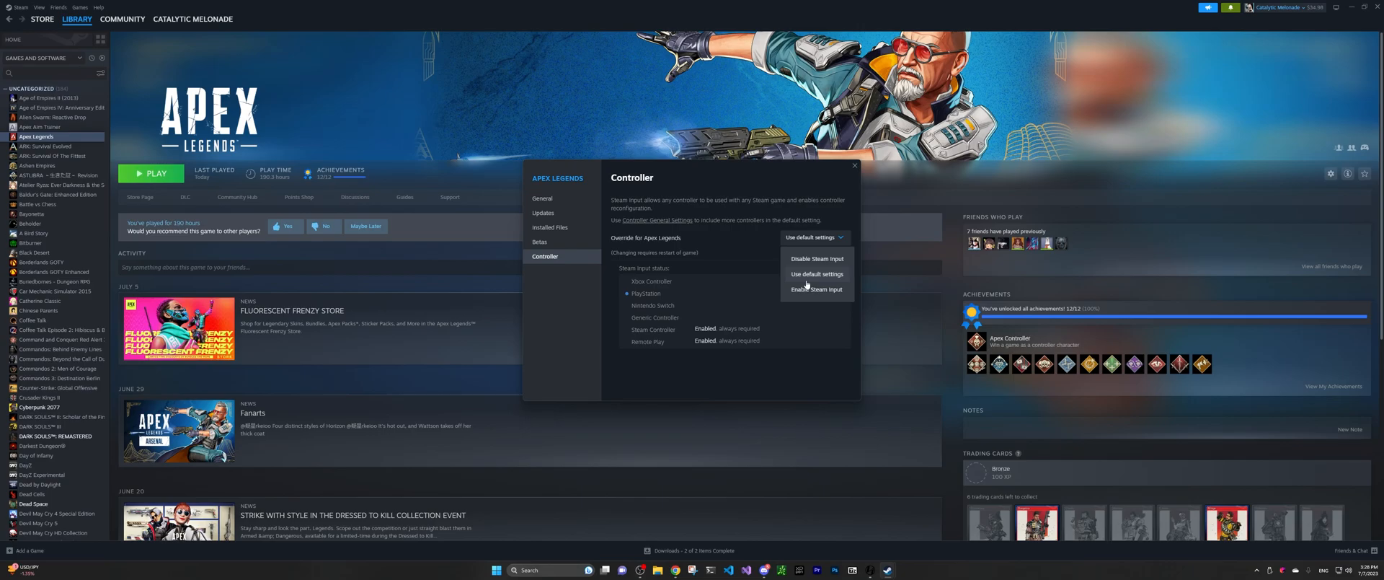
{"action": "mouse_move", "coordinate": [810, 276]}
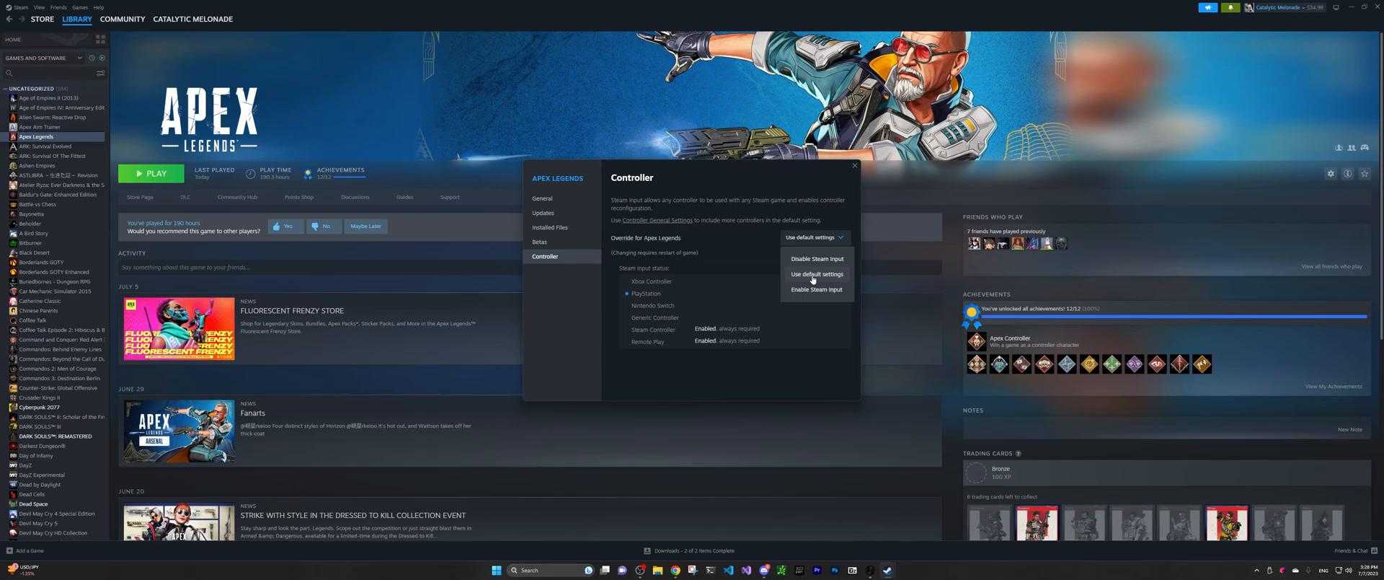
{"action": "left_click", "coordinate": [814, 290]}
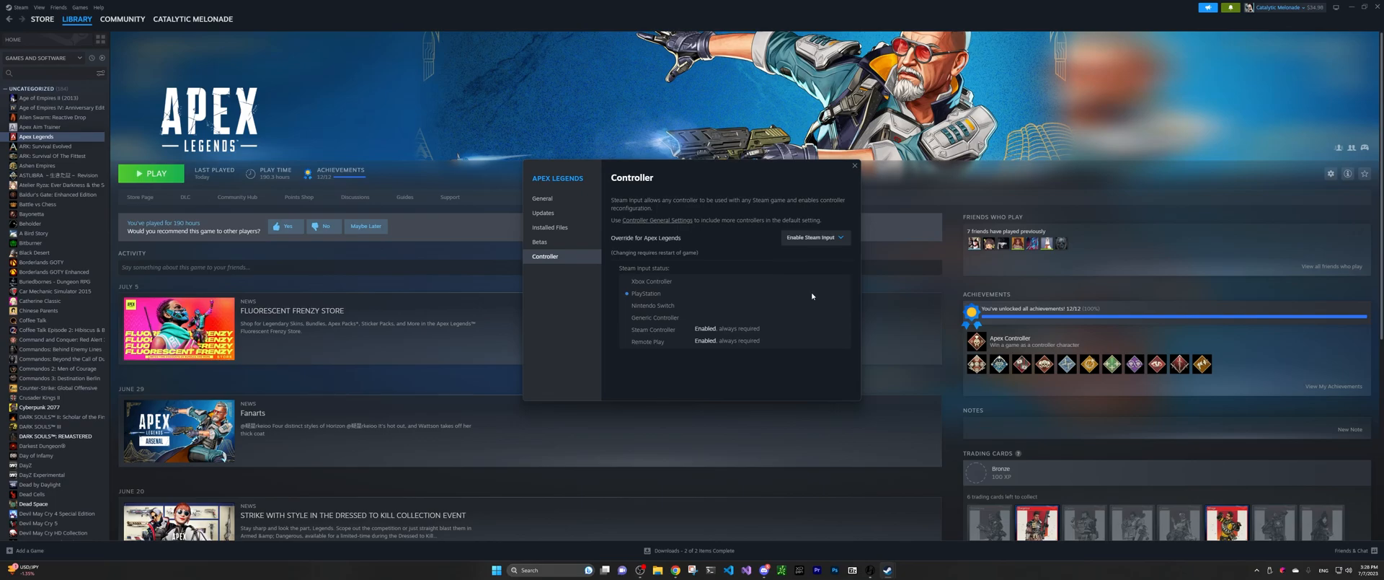
{"action": "mouse_move", "coordinate": [852, 215]}
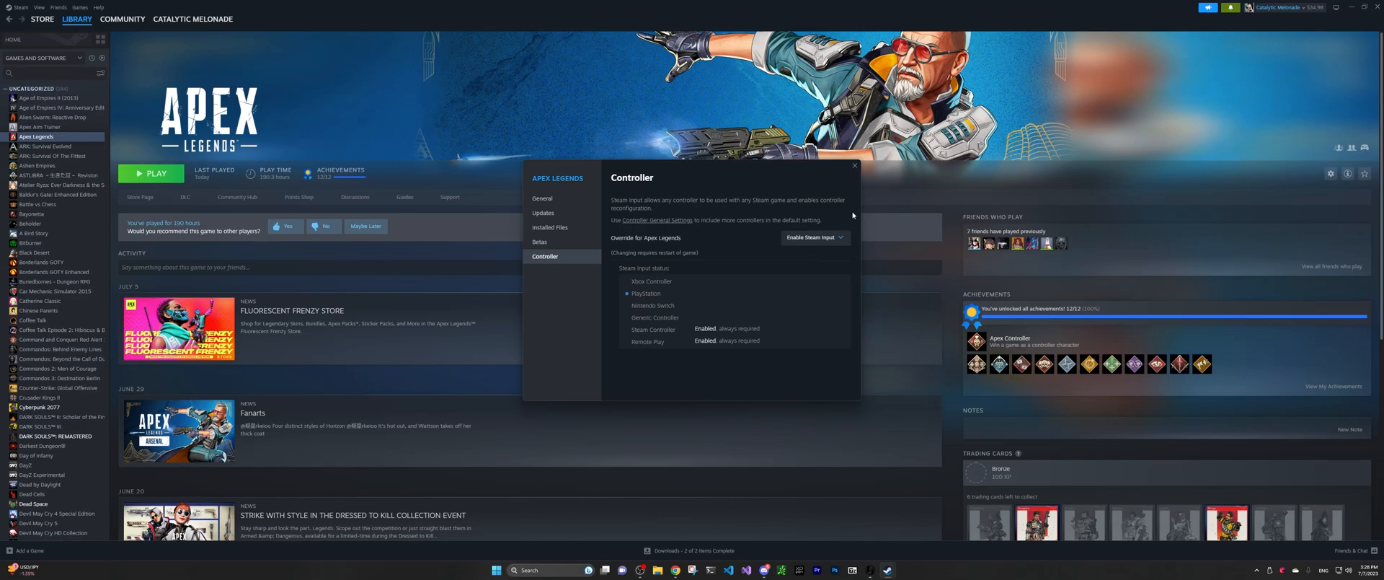
{"action": "left_click", "coordinate": [852, 165]}
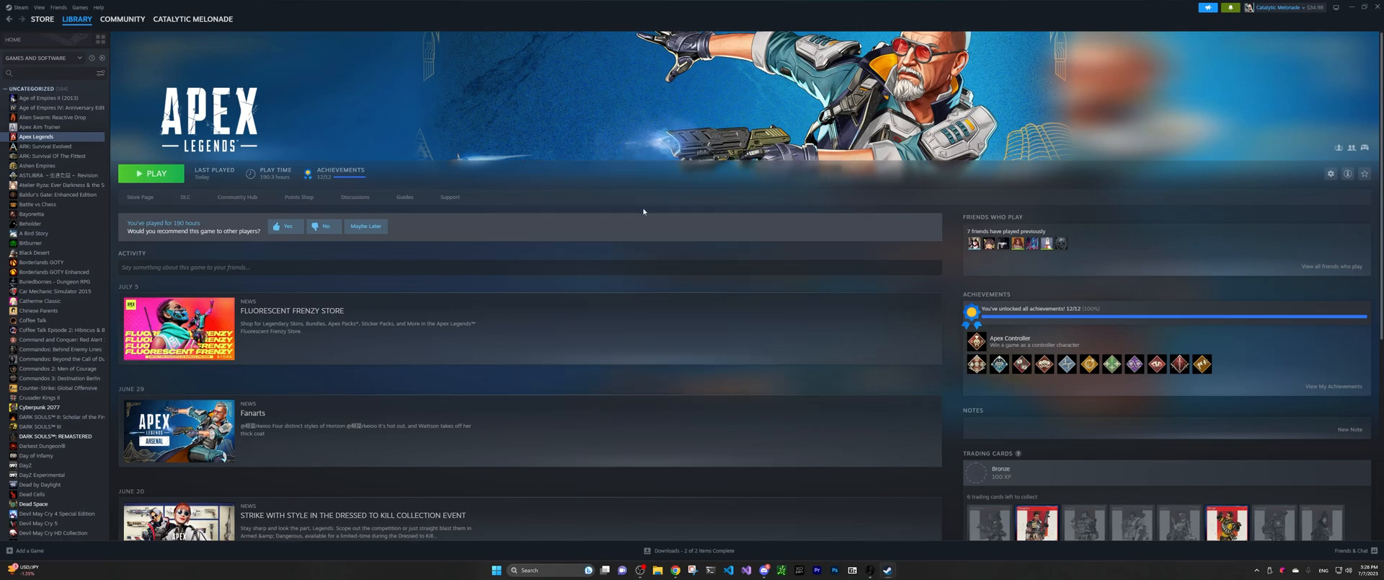
Step: Launch Apex Legends from its Steam library page
{"action": "left_click", "coordinate": [151, 173]}
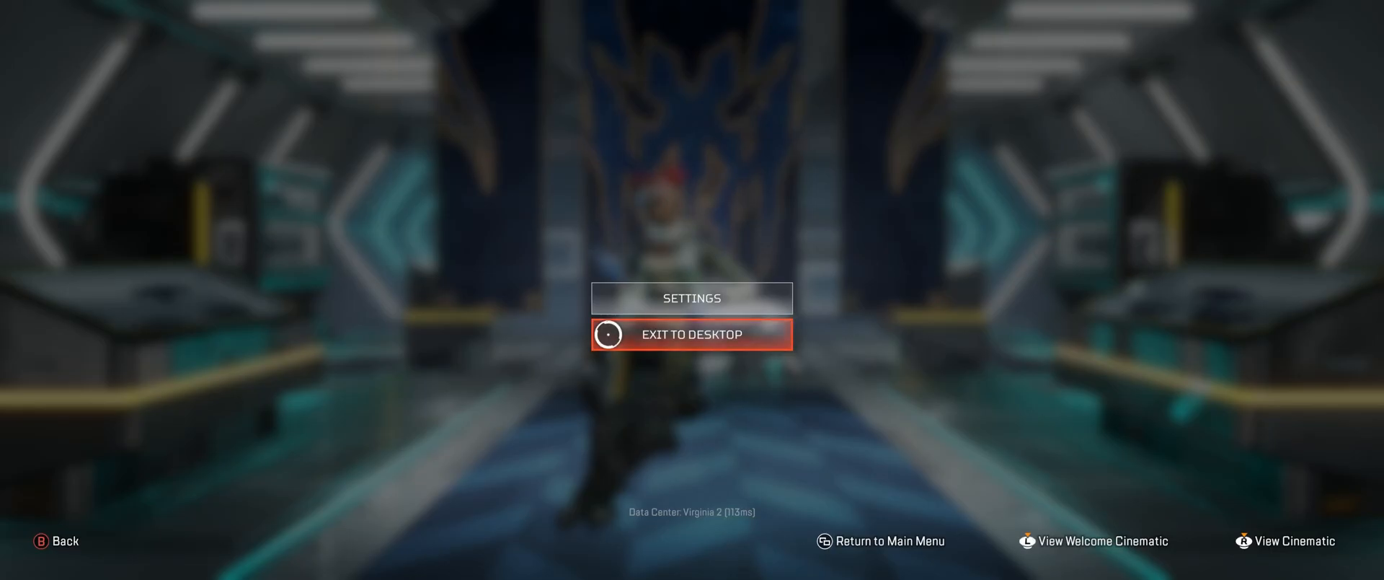
Step: Exit the game, then set Apex Legends' controller override back to Use default settings
{"action": "left_click", "coordinate": [690, 333]}
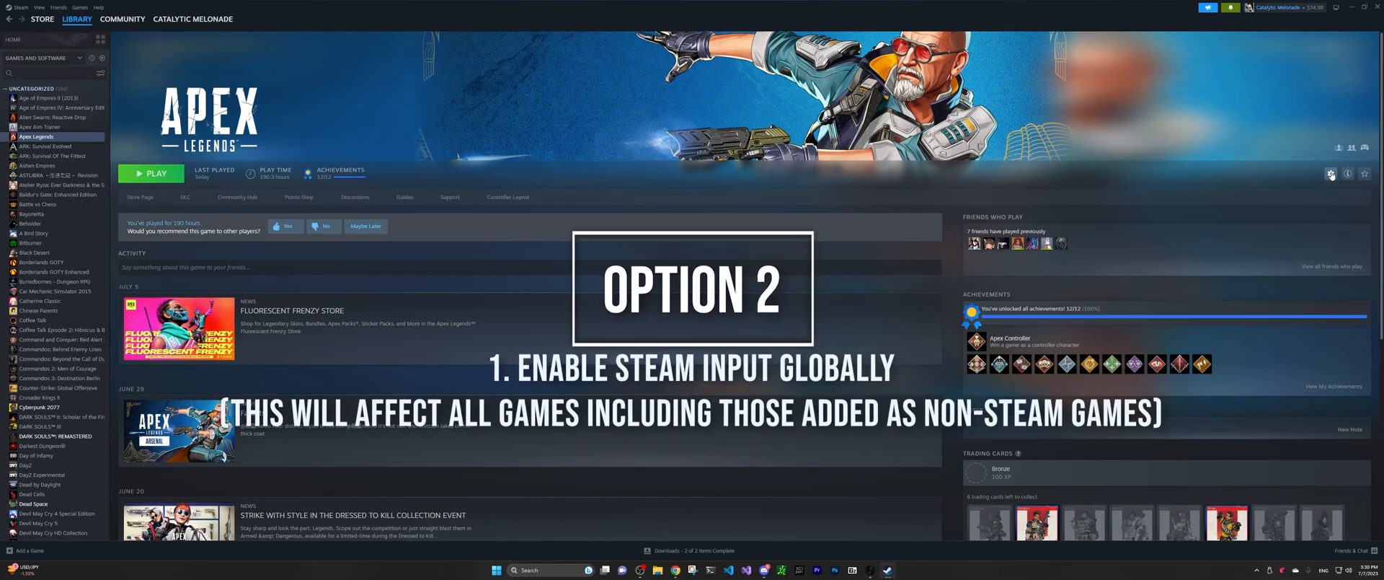
{"action": "left_click", "coordinate": [1331, 175]}
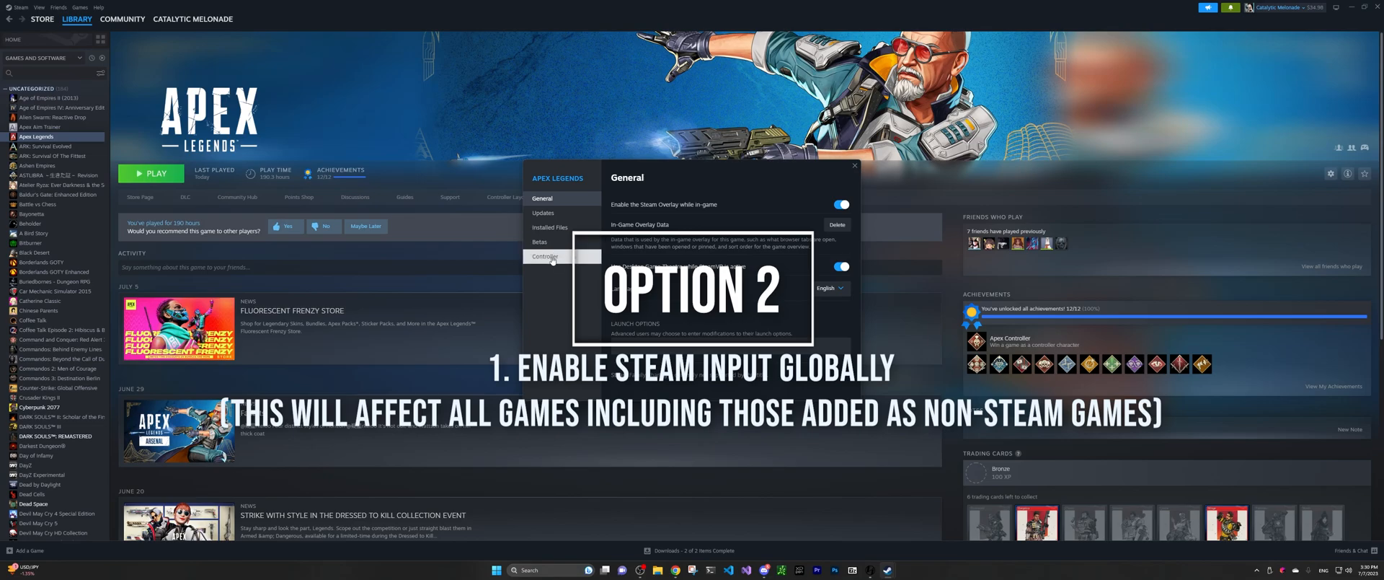
{"action": "left_click", "coordinate": [544, 257]}
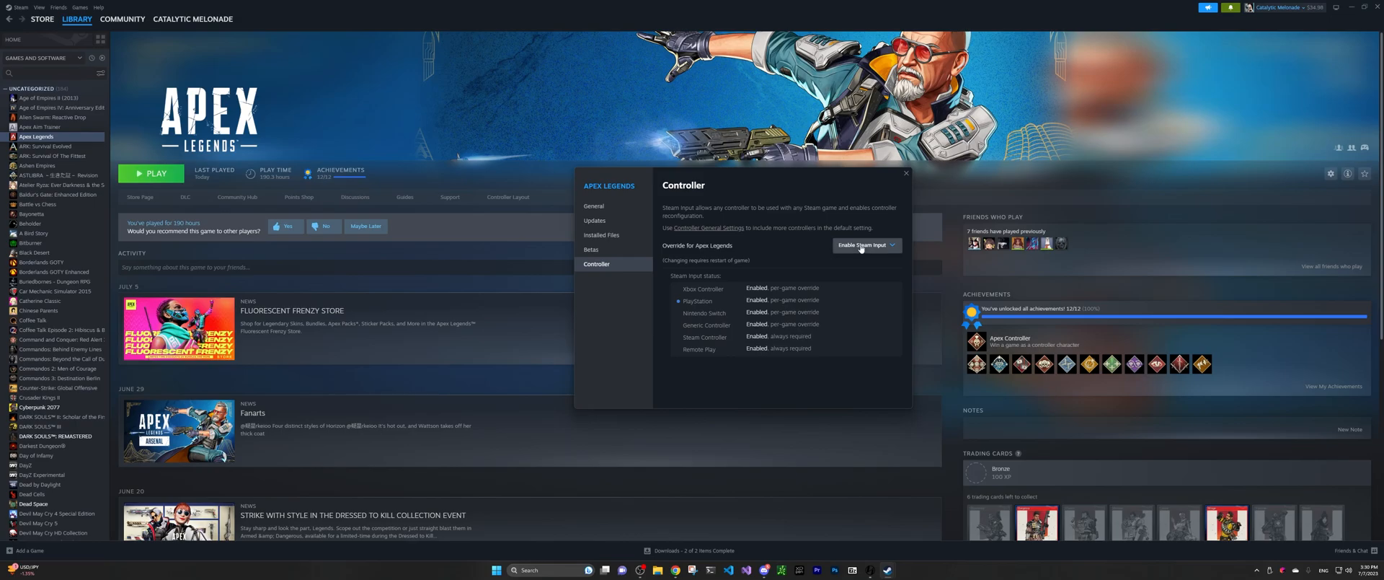
{"action": "left_click", "coordinate": [865, 244]}
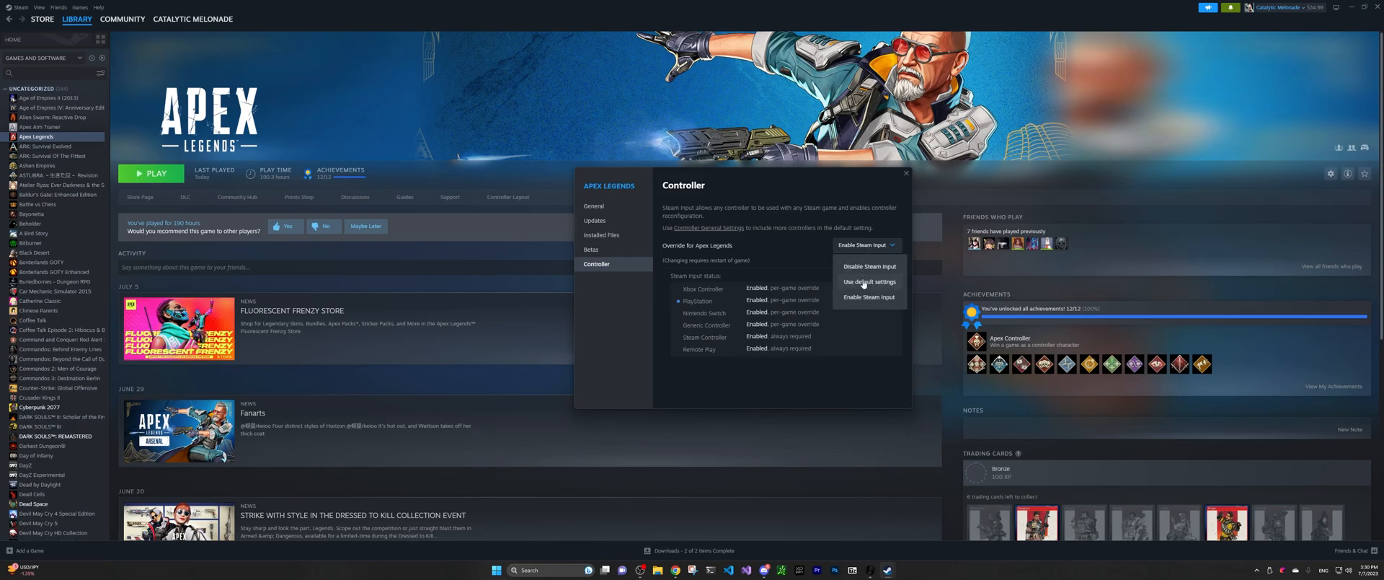
{"action": "left_click", "coordinate": [867, 281]}
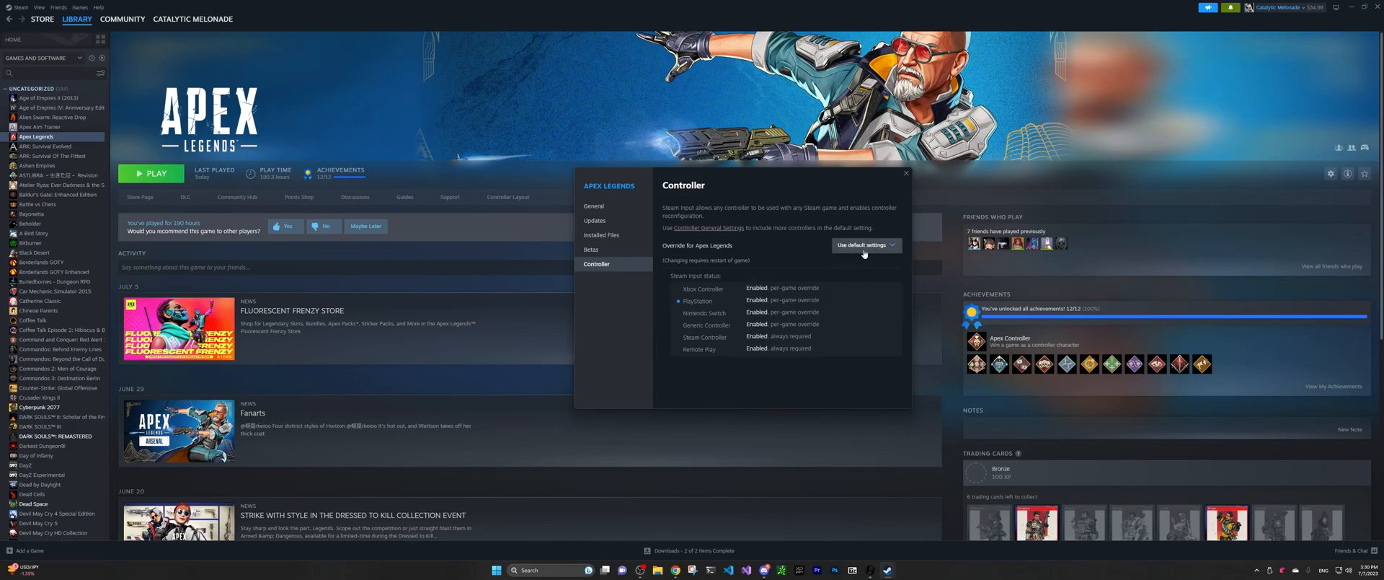
{"action": "mouse_move", "coordinate": [854, 260]}
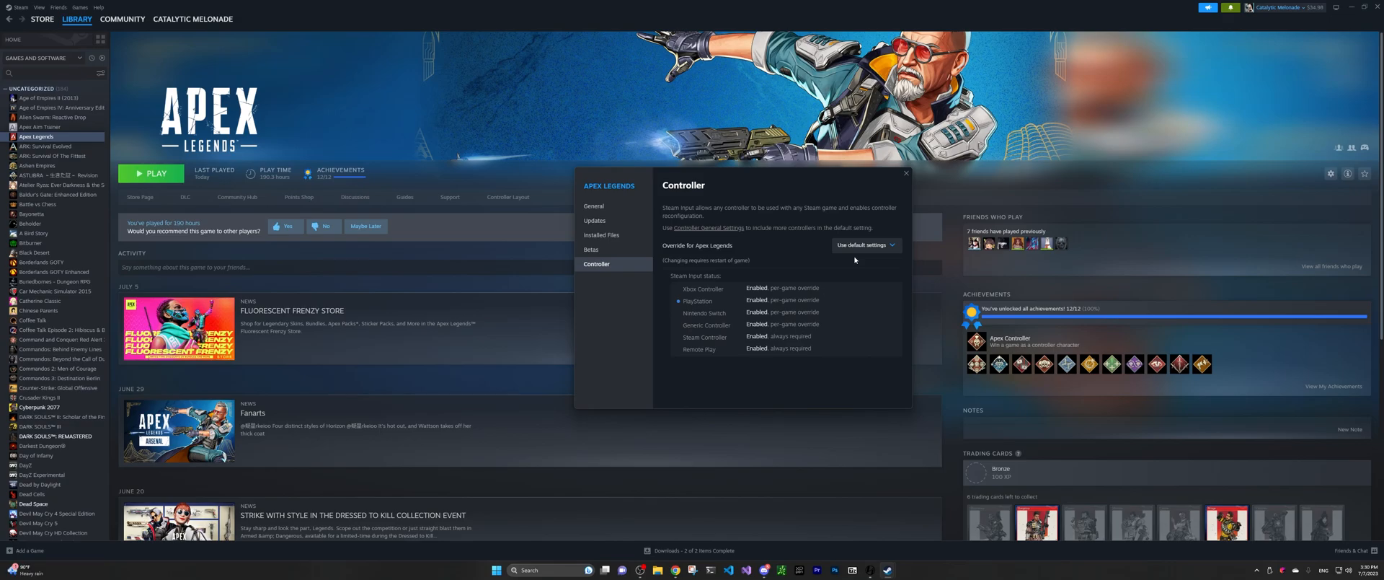
{"action": "left_click", "coordinate": [905, 173]}
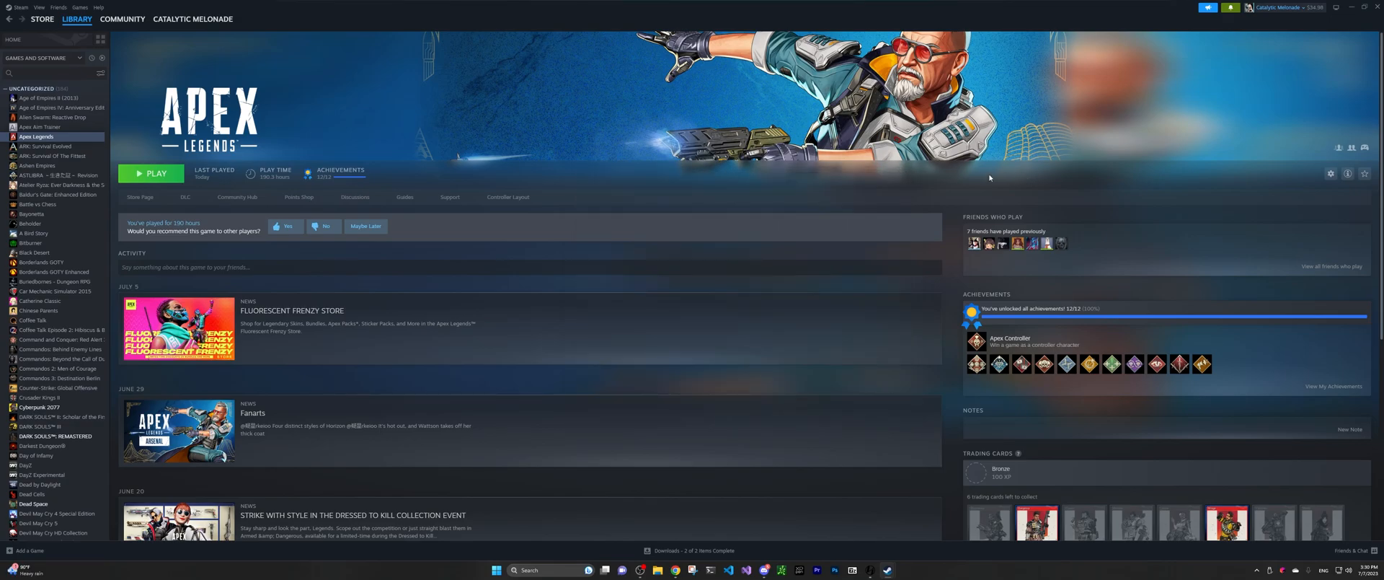
Step: Turn on Enable Steam Input for PlayStation controllers in Steam's global Controller settings
{"action": "left_click", "coordinate": [18, 7]}
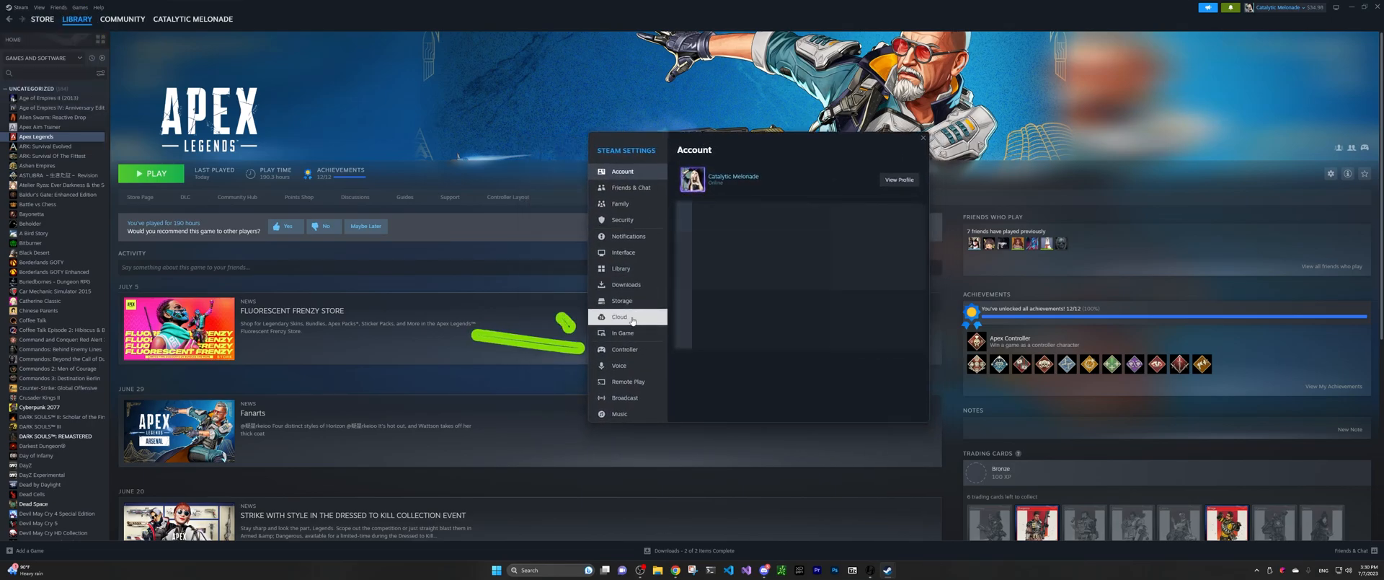
{"action": "left_click", "coordinate": [624, 349]}
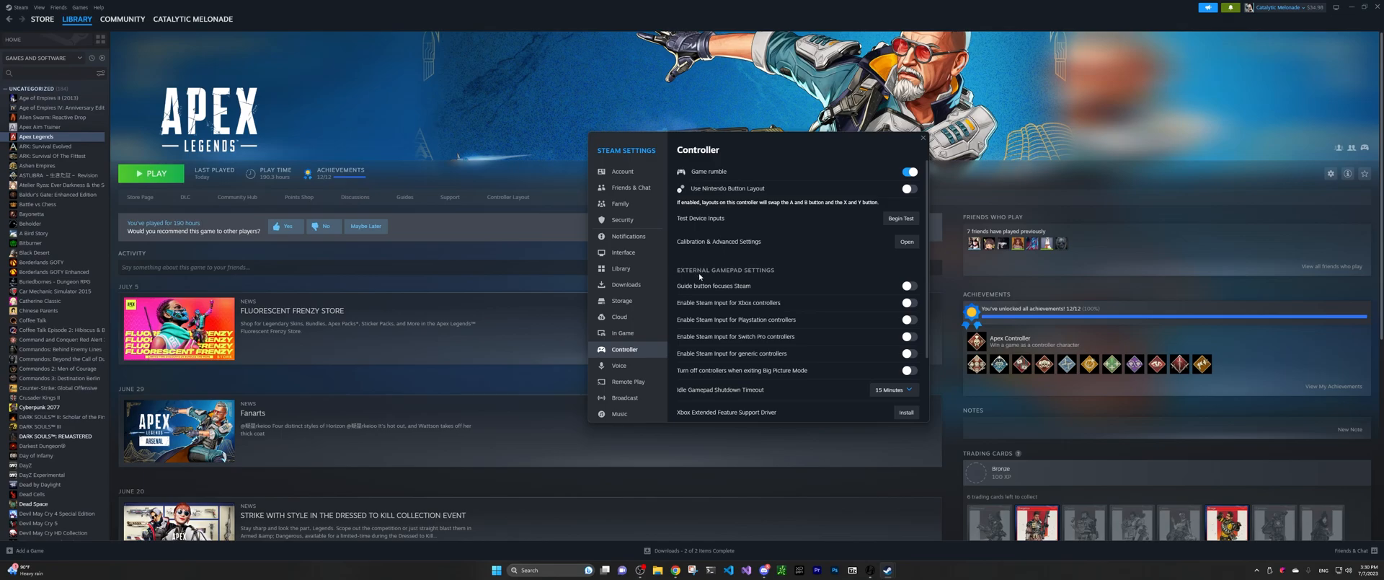
{"action": "mouse_move", "coordinate": [773, 277]}
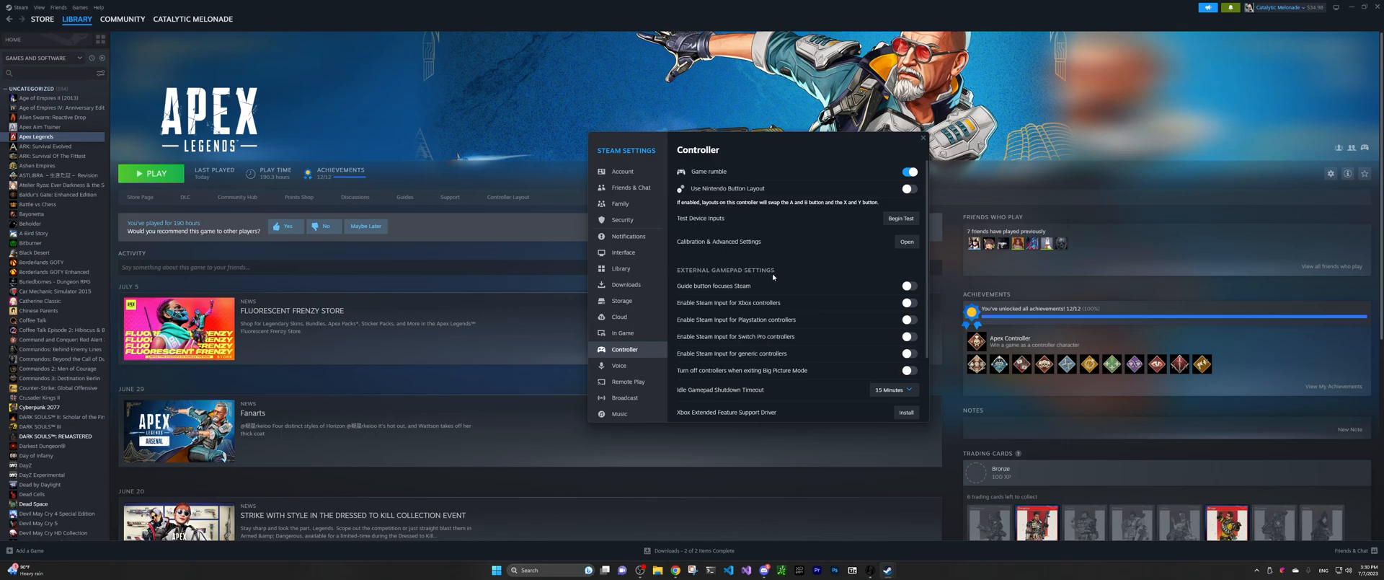
{"action": "mouse_move", "coordinate": [701, 321]}
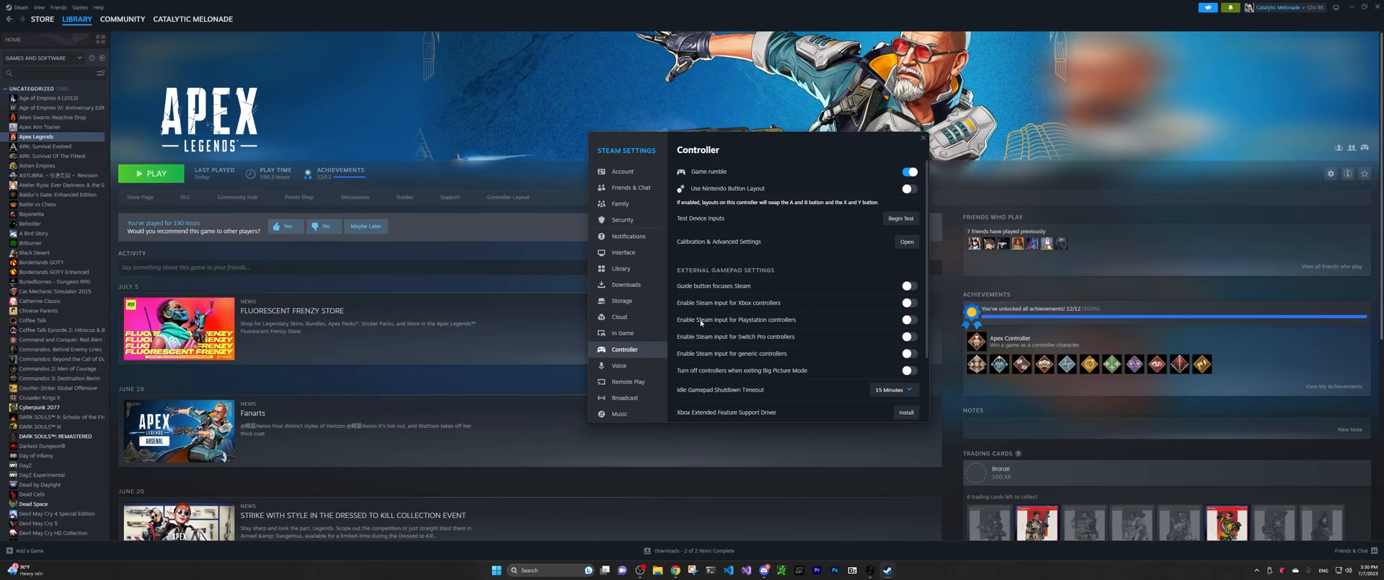
{"action": "mouse_move", "coordinate": [710, 324]}
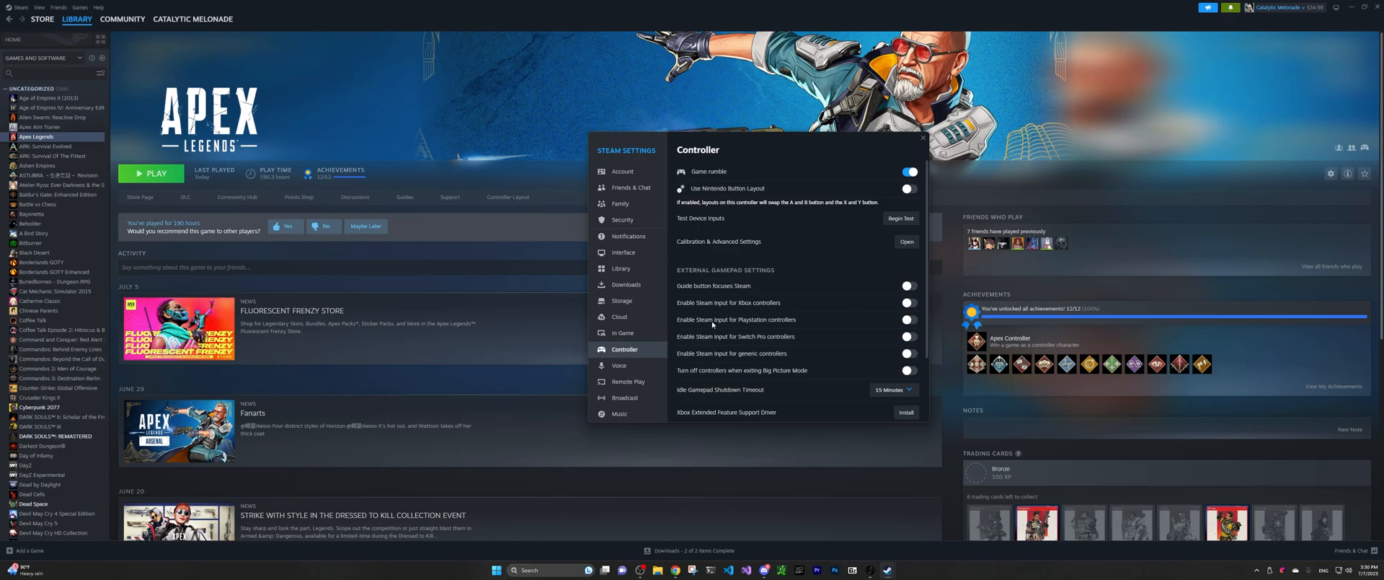
{"action": "mouse_move", "coordinate": [902, 328]}
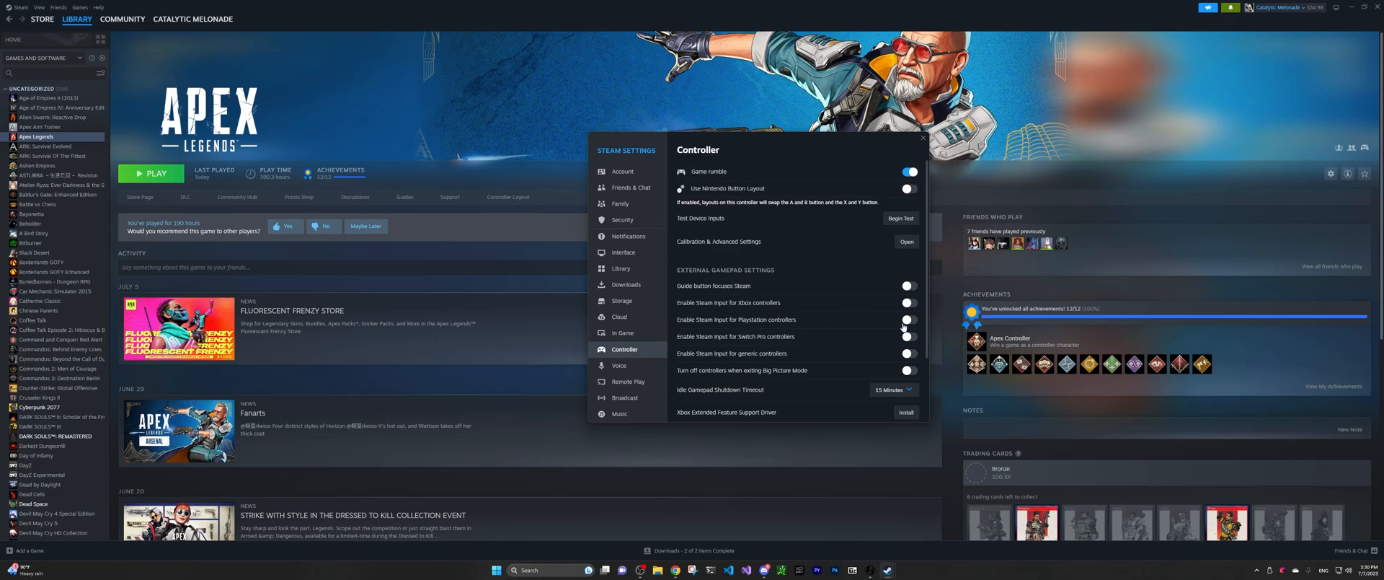
{"action": "left_click", "coordinate": [907, 318]}
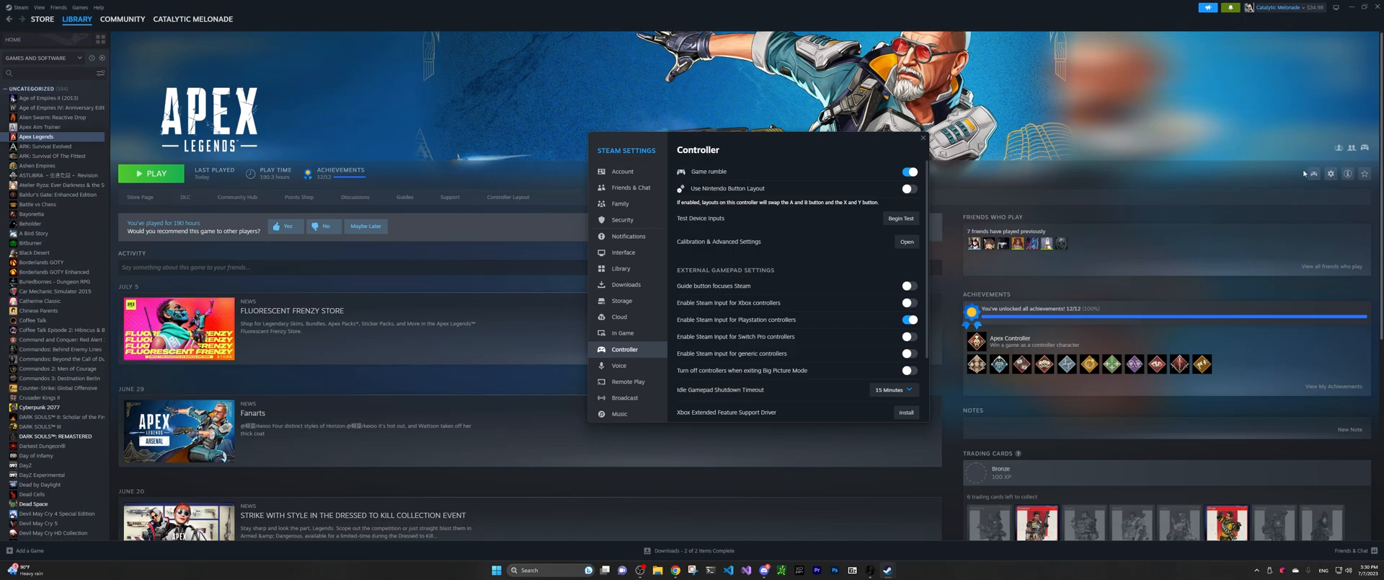
{"action": "mouse_move", "coordinate": [1313, 174]}
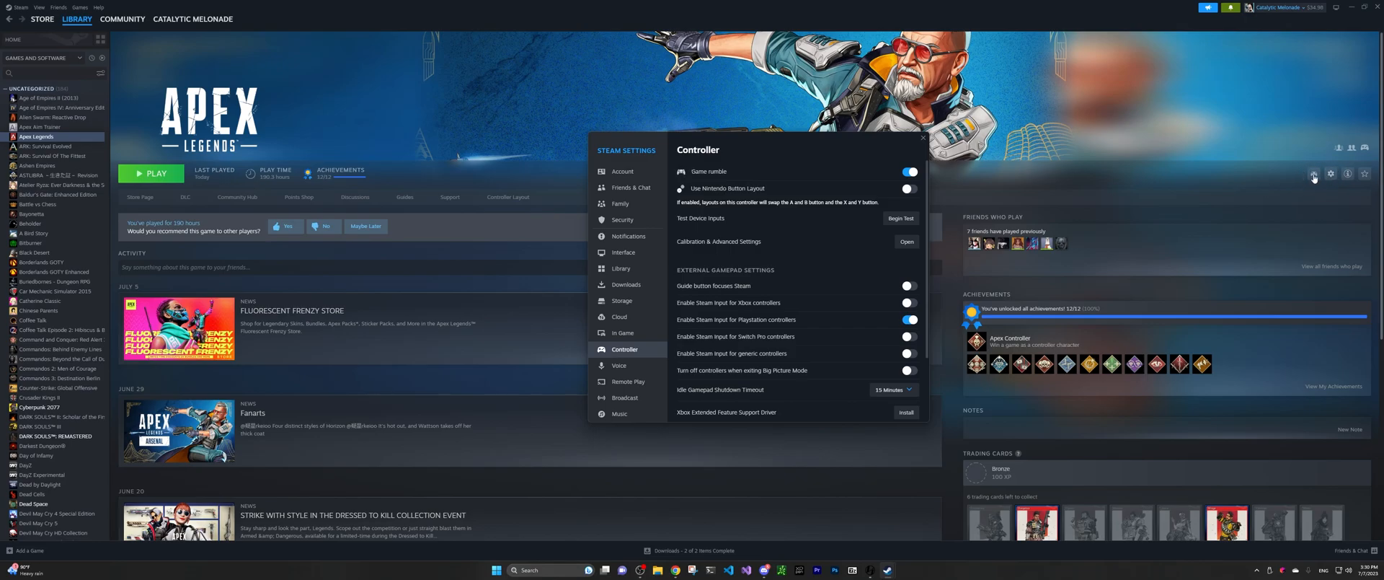
{"action": "mouse_move", "coordinate": [1295, 155]}
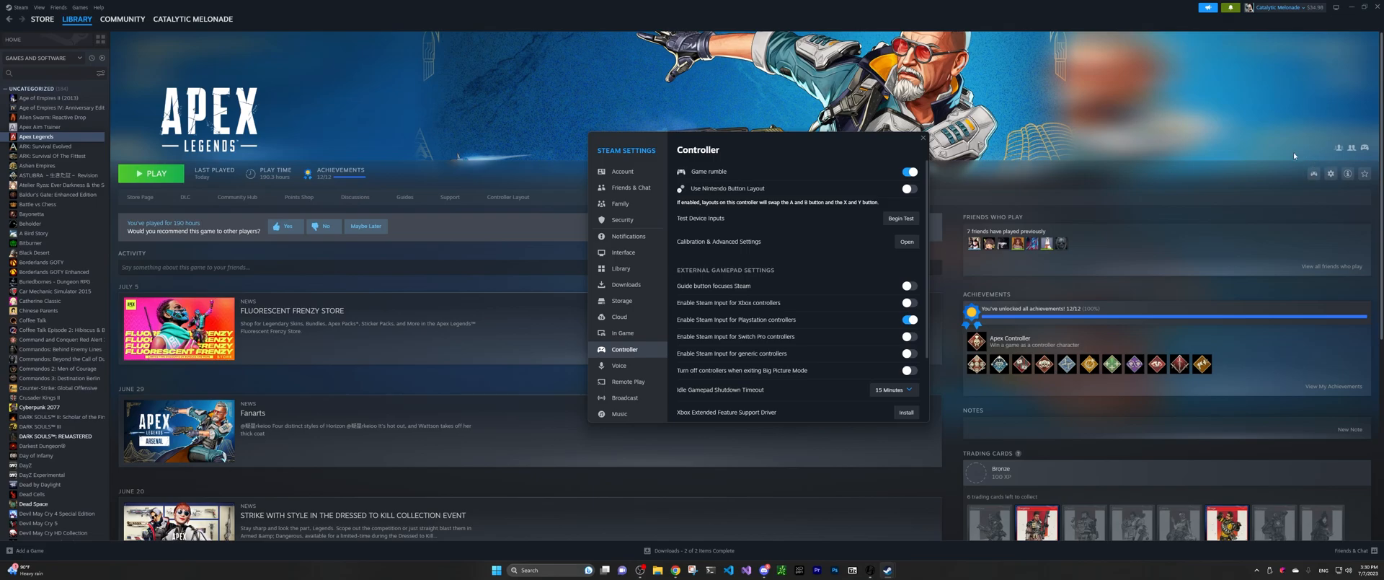
{"action": "mouse_move", "coordinate": [1194, 179]}
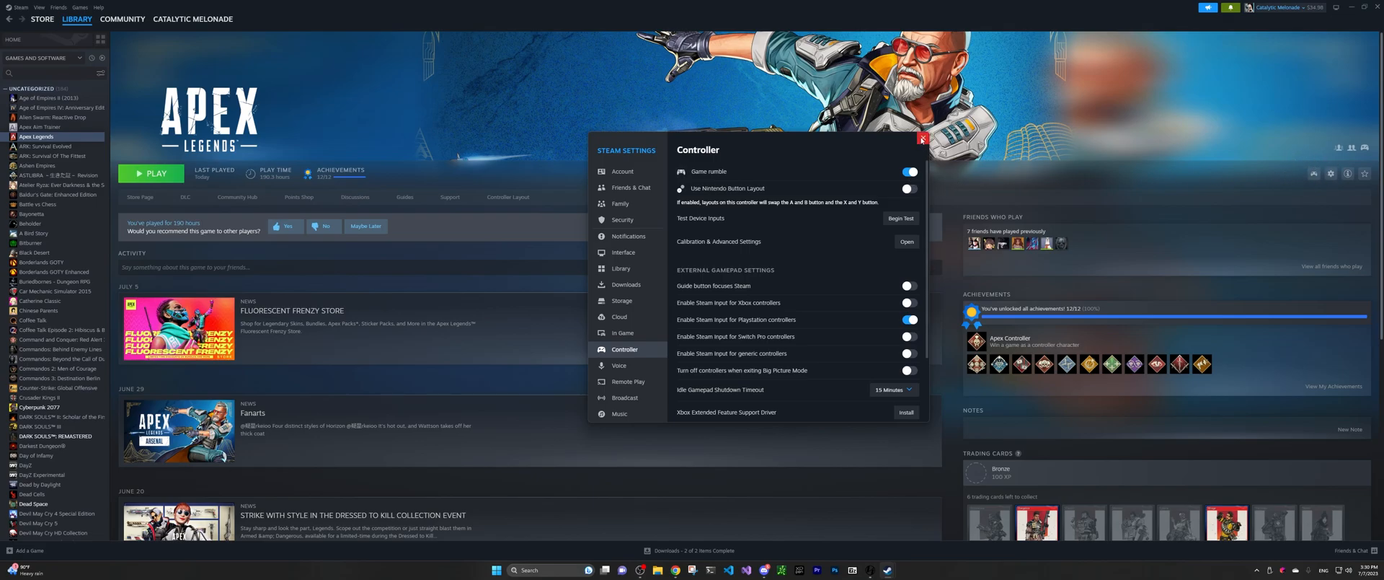
Step: Switch from the Steam library back to the running Apex Legends
{"action": "left_click", "coordinate": [922, 140]}
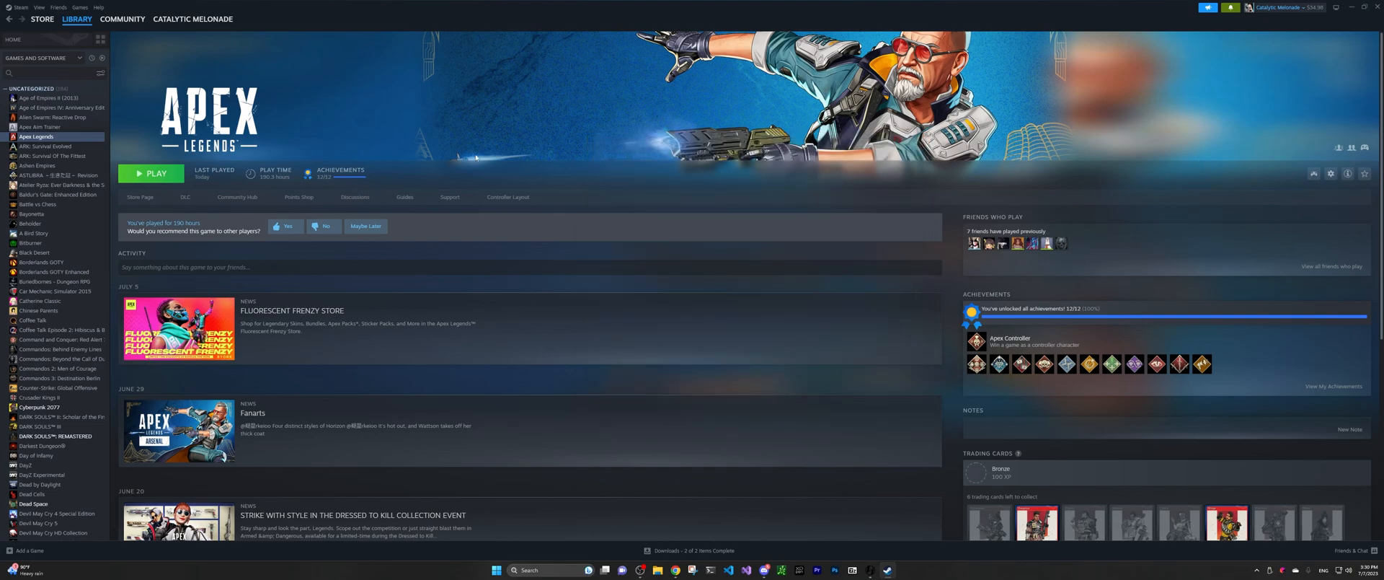
{"action": "left_click", "coordinate": [151, 173]}
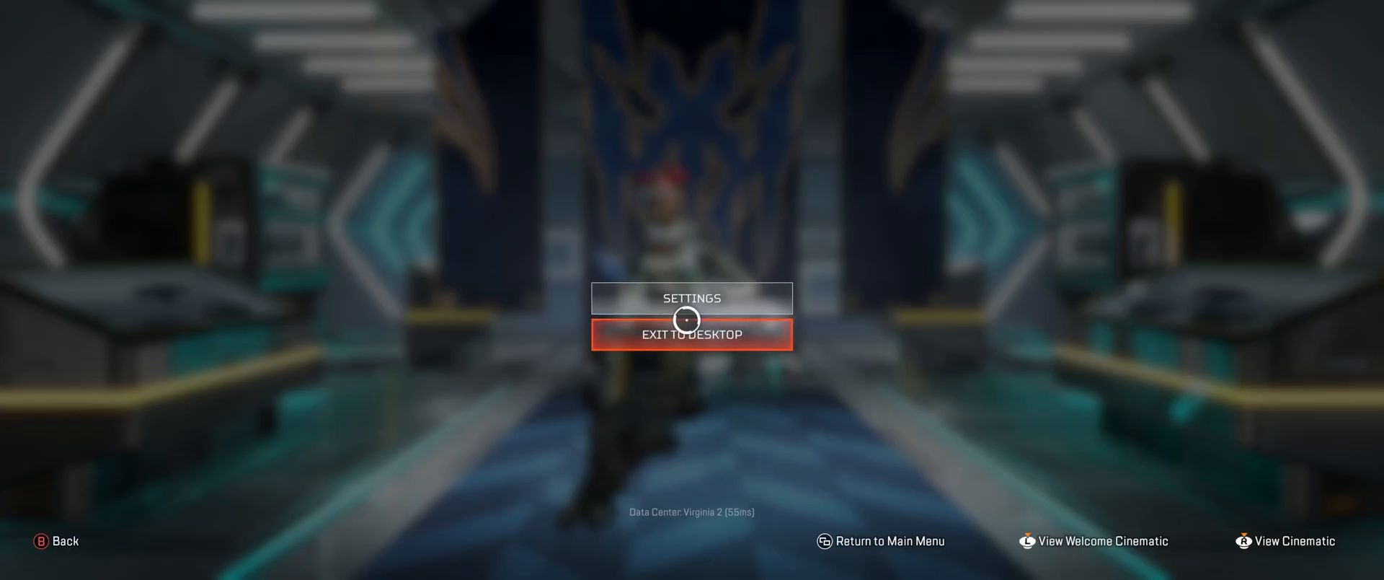
Step: Exit Apex Legends to the desktop, returning to its Steam library page
{"action": "left_click", "coordinate": [691, 334]}
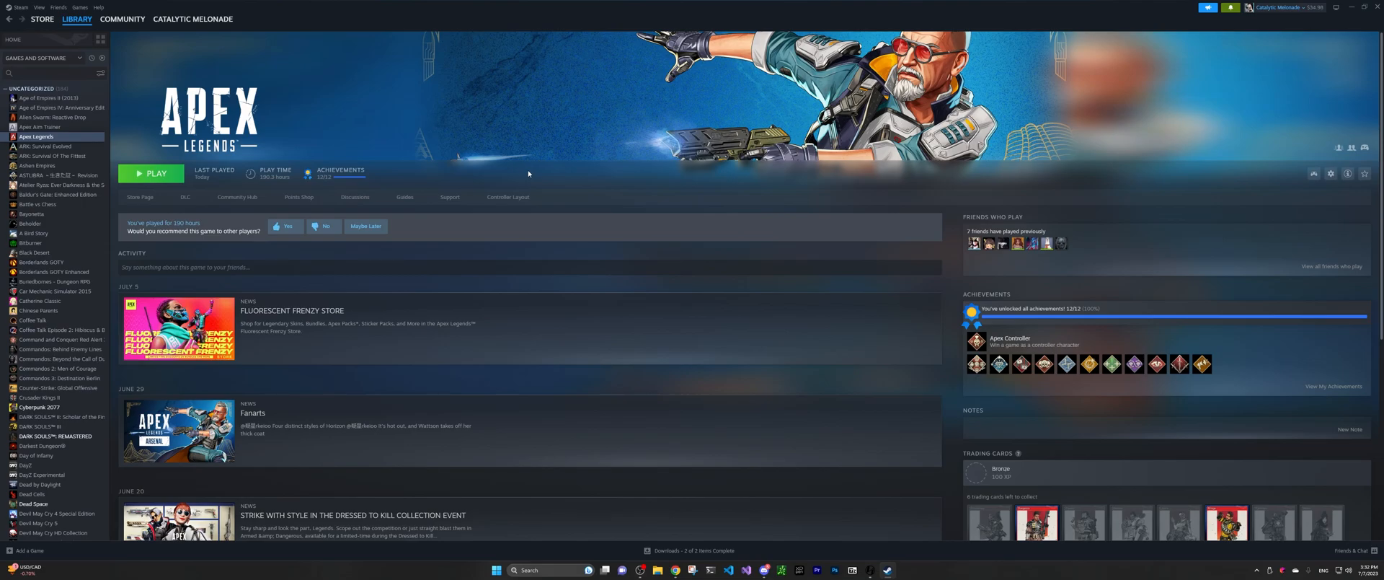
{"action": "mouse_move", "coordinate": [743, 163]}
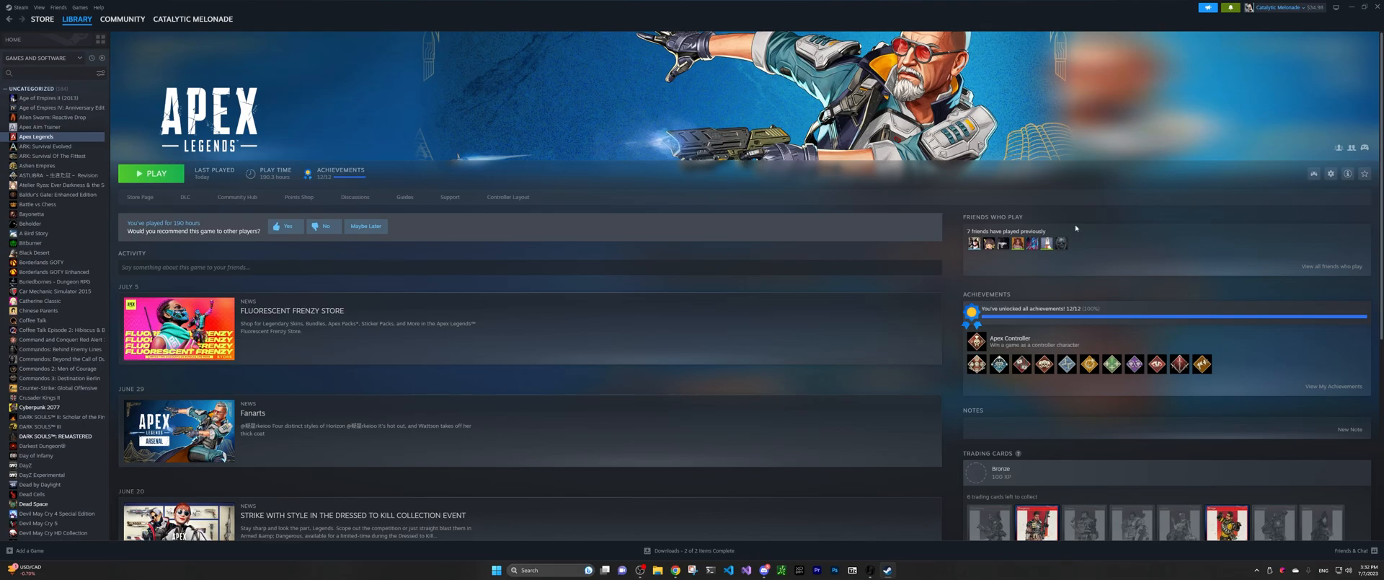
{"action": "mouse_move", "coordinate": [1315, 173]}
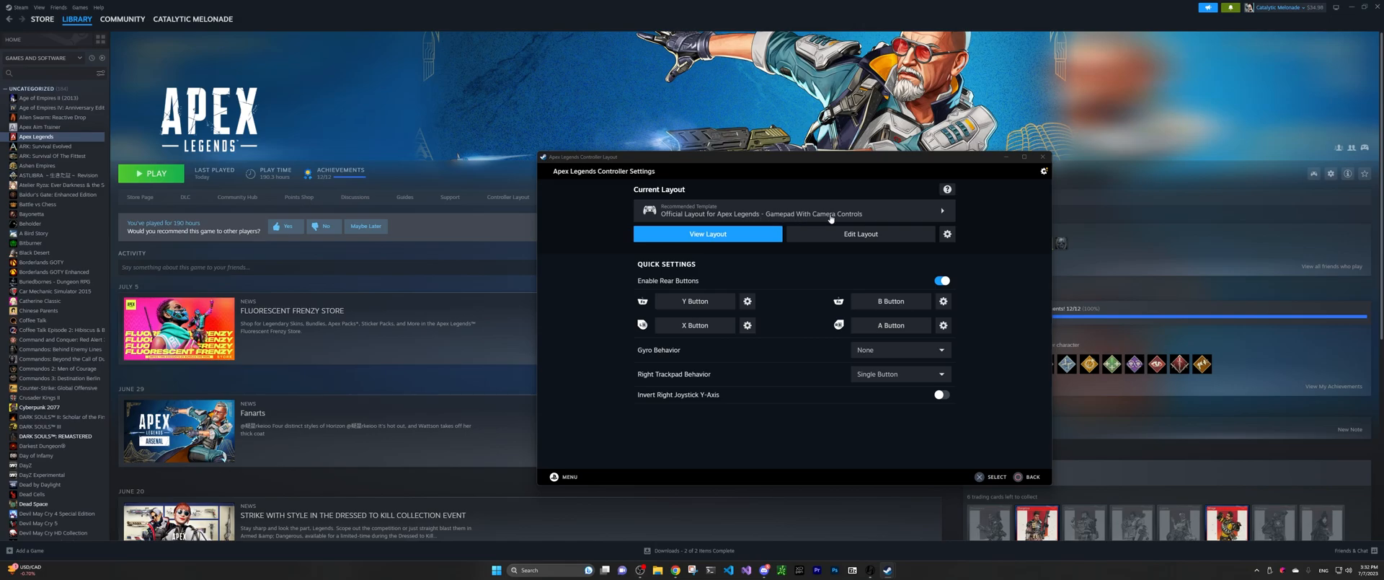
{"action": "mouse_move", "coordinate": [712, 285]}
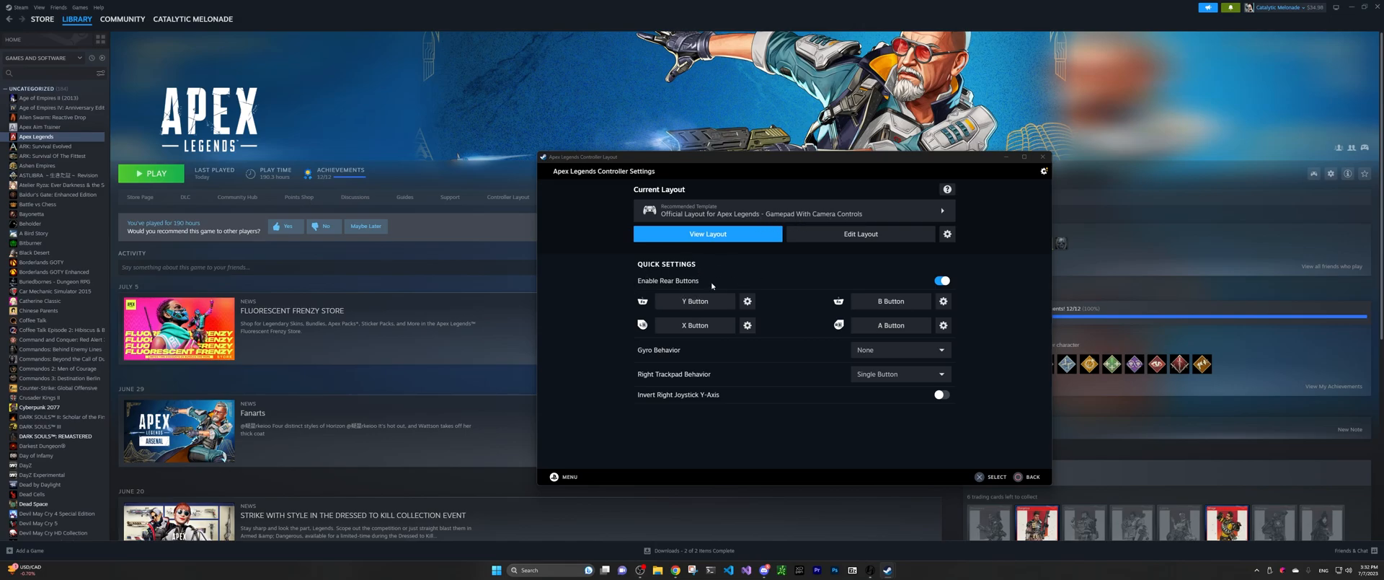
{"action": "mouse_move", "coordinate": [674, 294]}
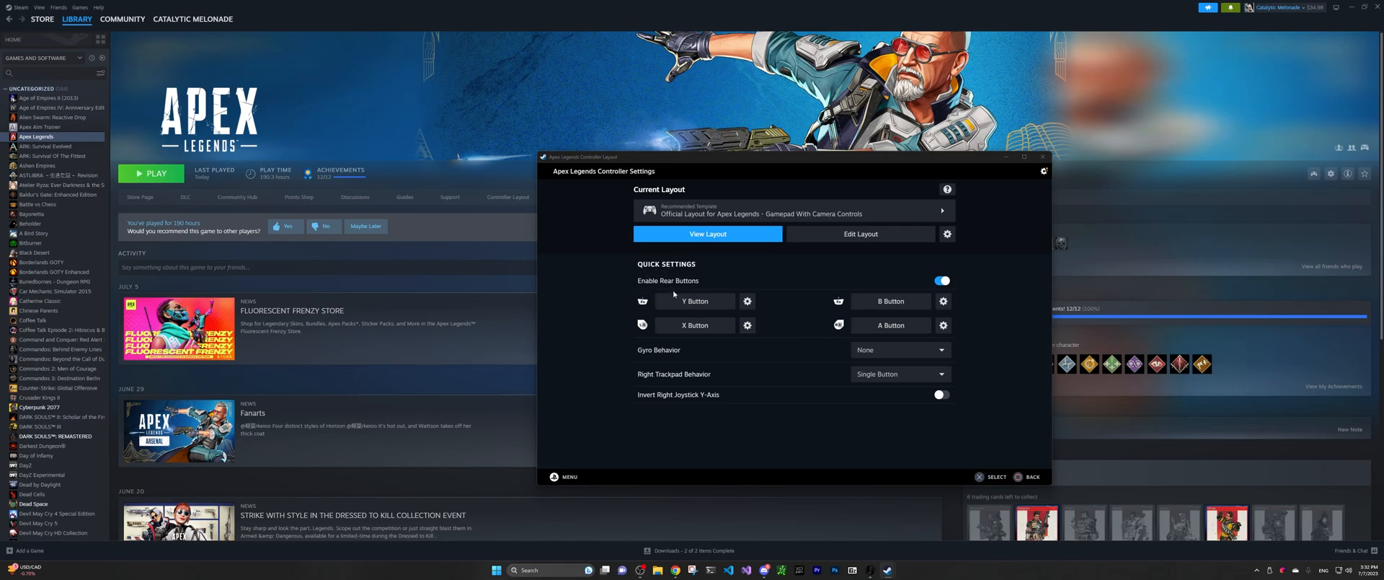
{"action": "mouse_move", "coordinate": [676, 303]}
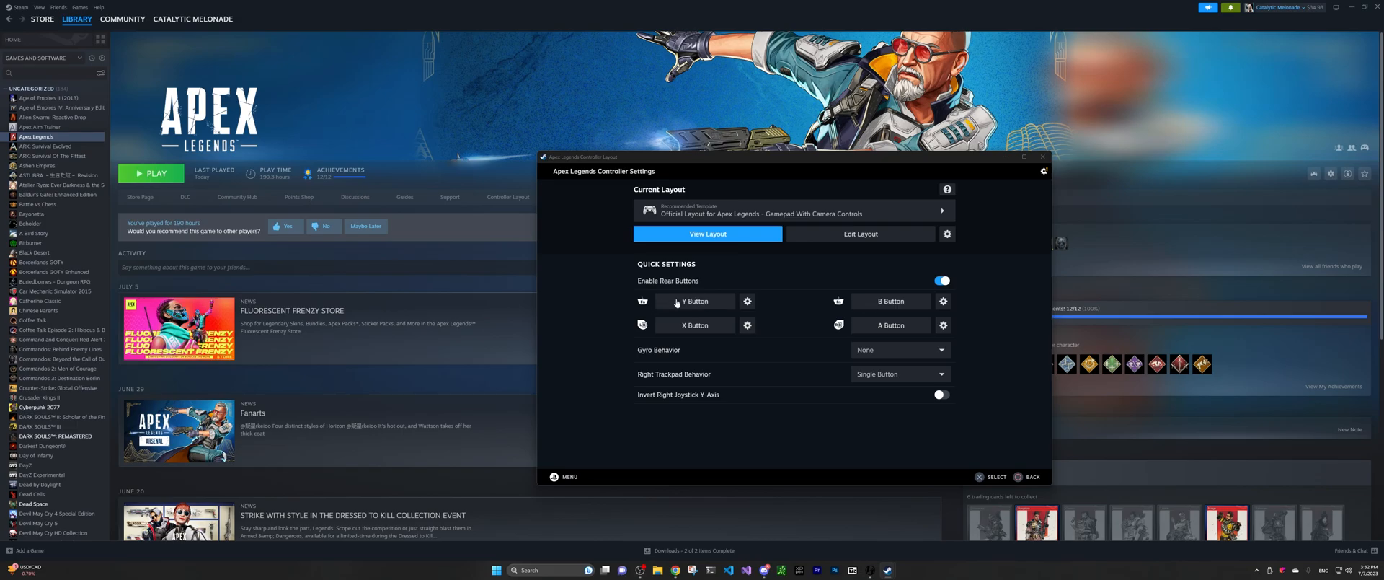
{"action": "mouse_move", "coordinate": [631, 306]}
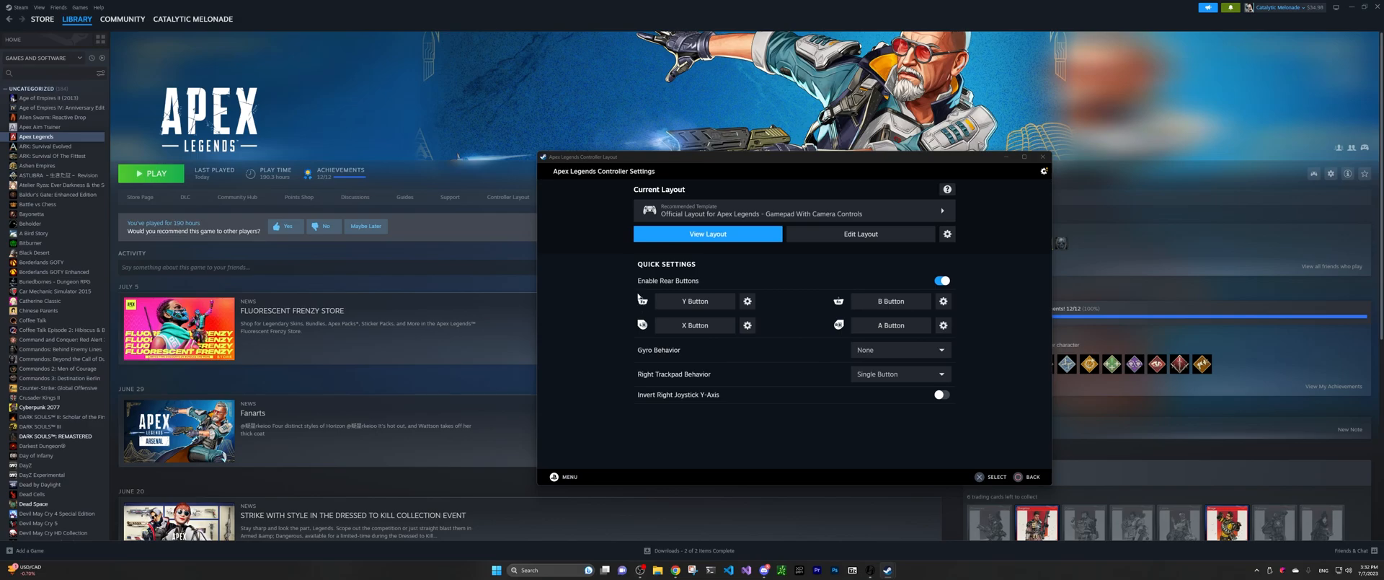
{"action": "mouse_move", "coordinate": [637, 298]}
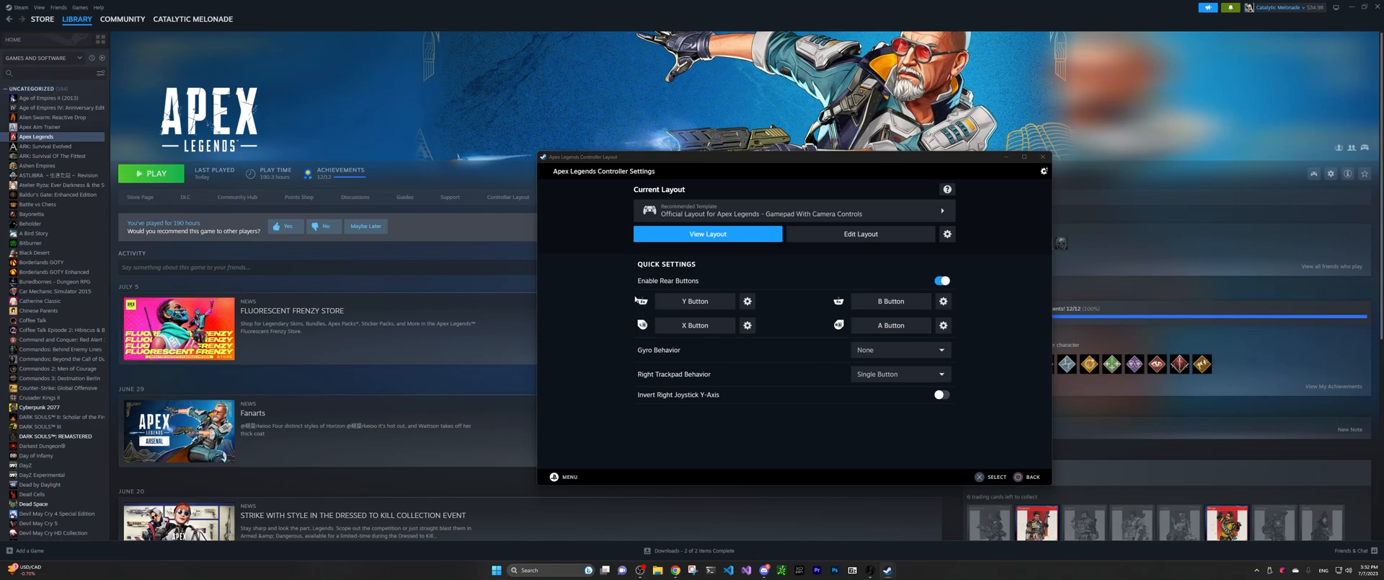
{"action": "mouse_move", "coordinate": [803, 302]}
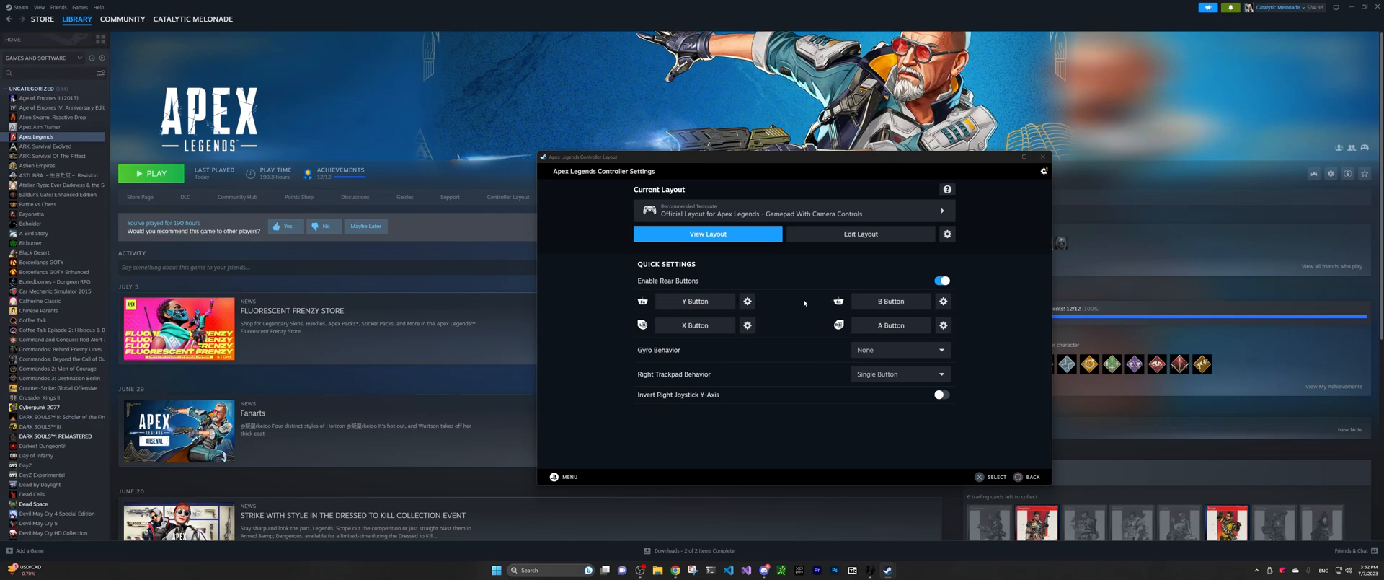
{"action": "mouse_move", "coordinate": [803, 301]}
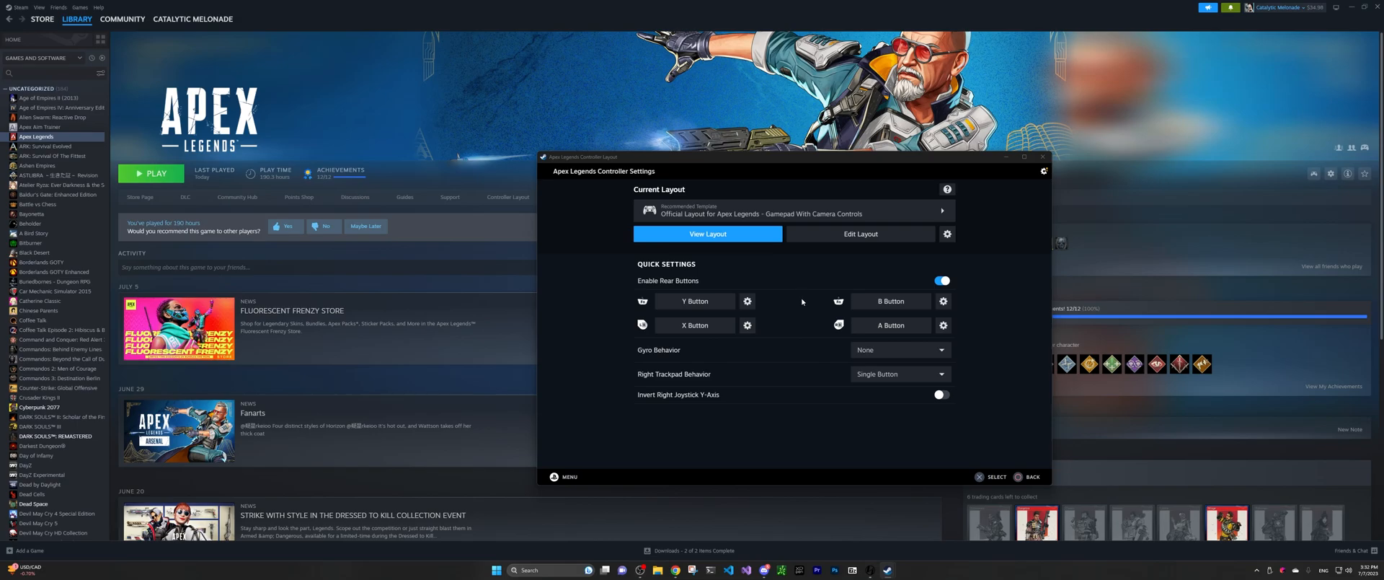
{"action": "mouse_move", "coordinate": [781, 310]}
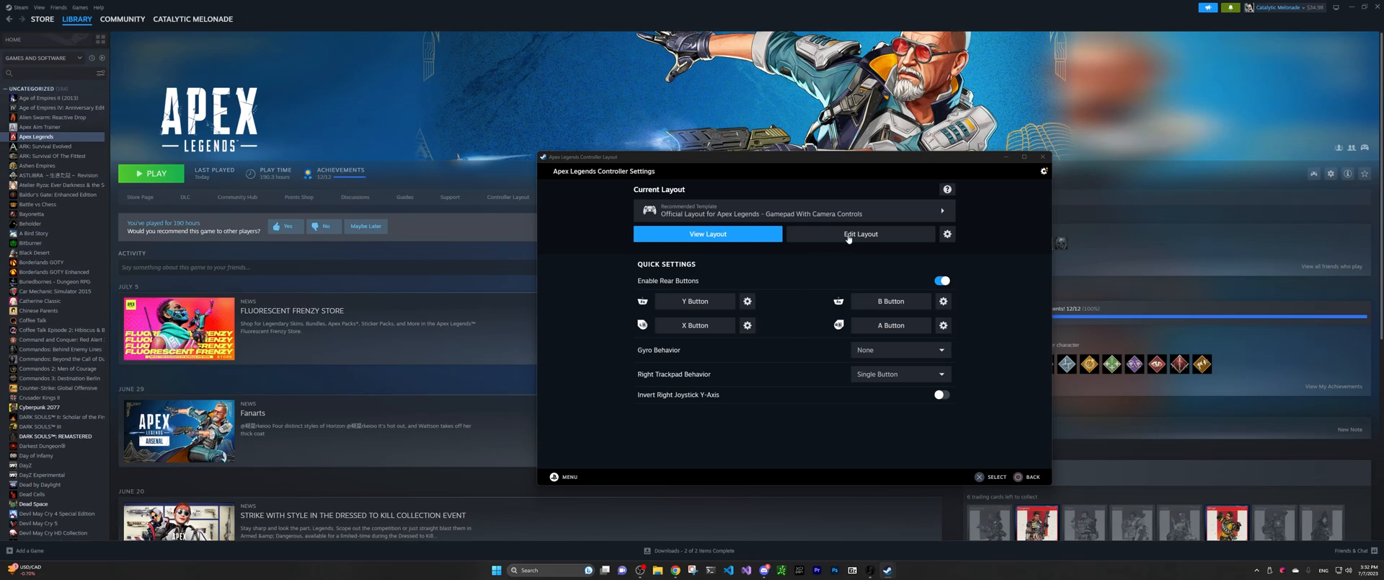
Step: Enter Edit Layout for Apex Legends and browse the Trackpads and Gyro categories
{"action": "left_click", "coordinate": [859, 233]}
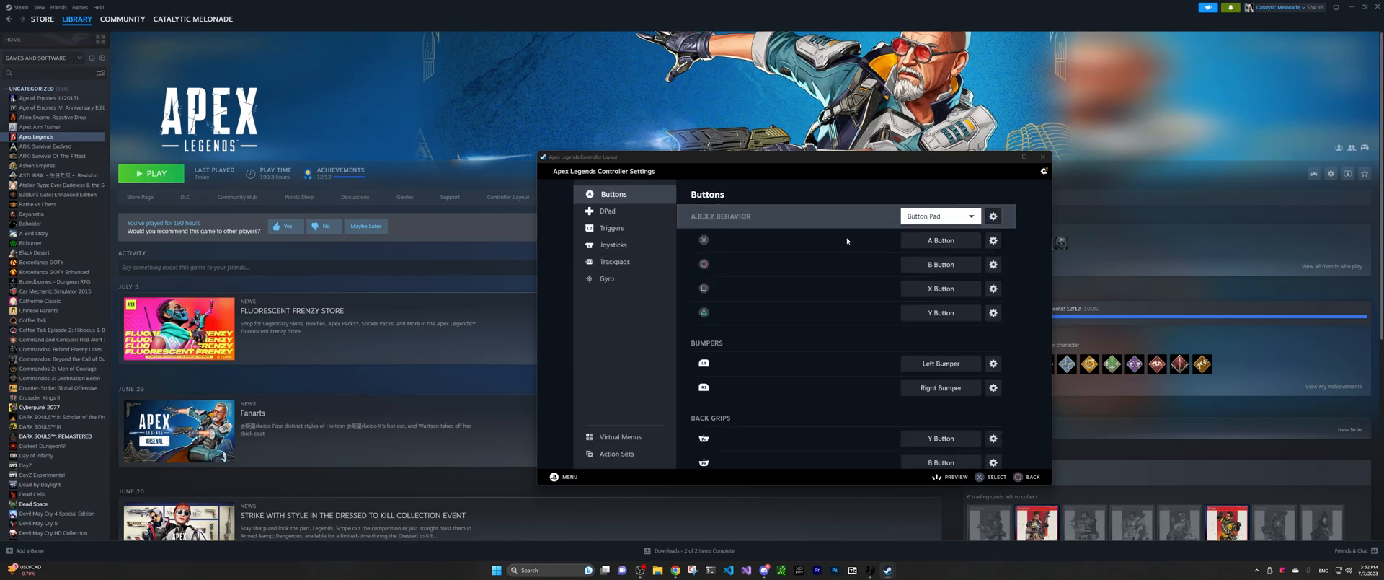
{"action": "mouse_move", "coordinate": [1000, 395]}
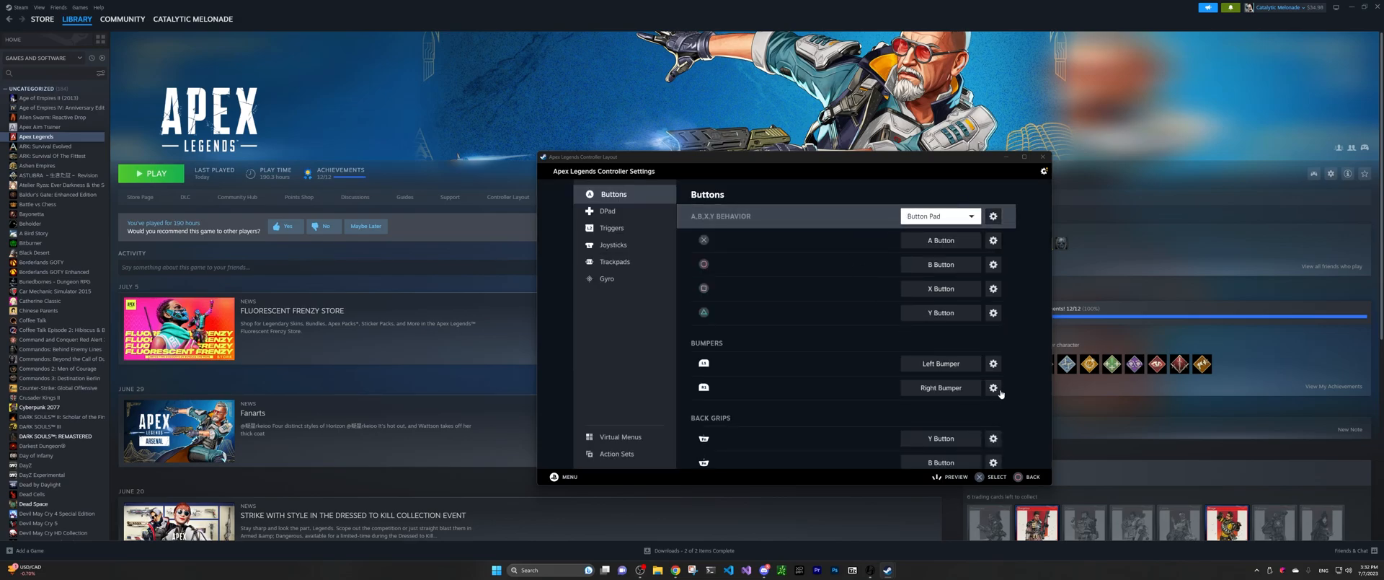
{"action": "mouse_move", "coordinate": [1005, 394]}
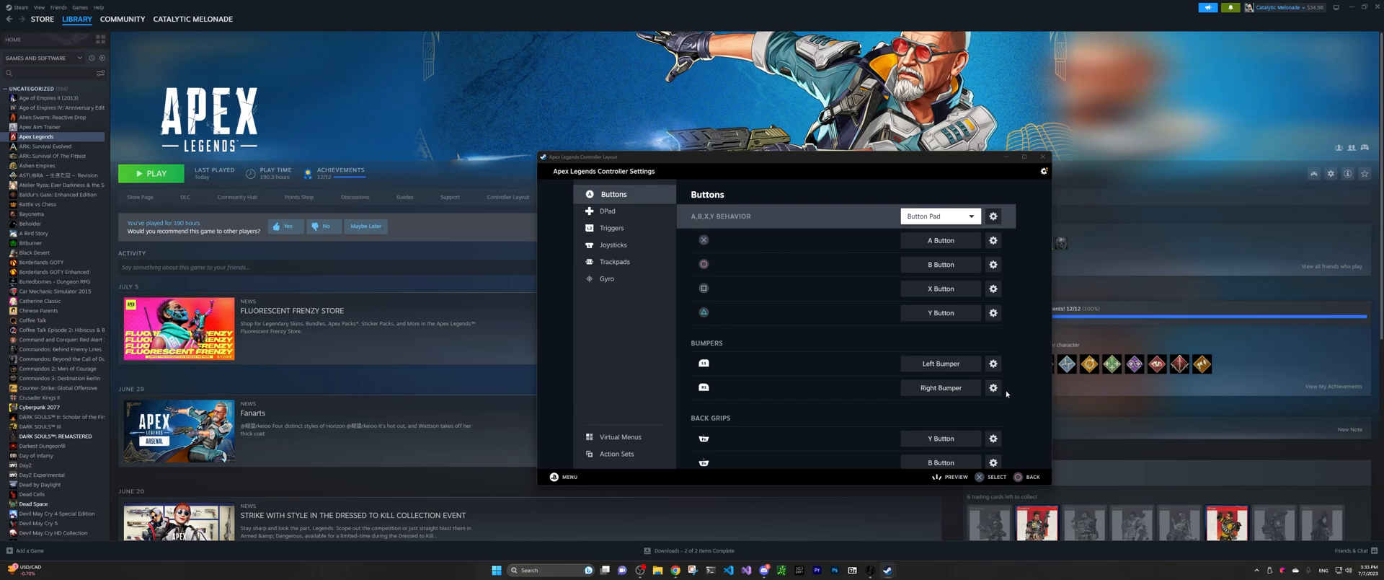
{"action": "mouse_move", "coordinate": [790, 447]}
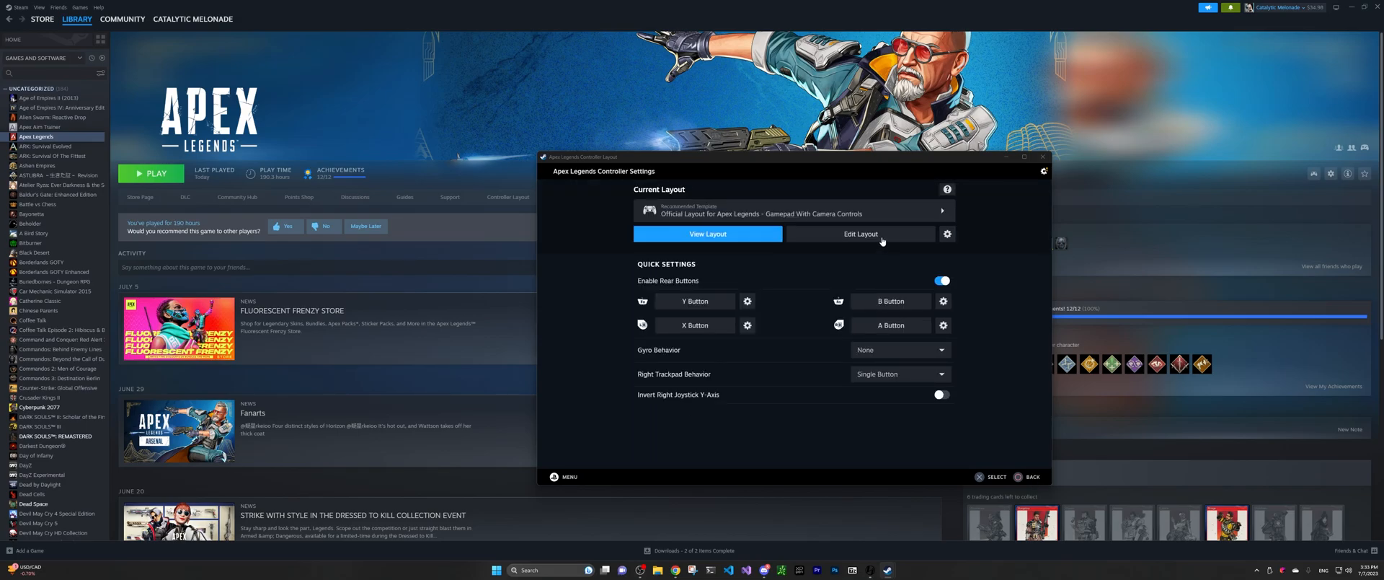
{"action": "left_click", "coordinate": [859, 234]}
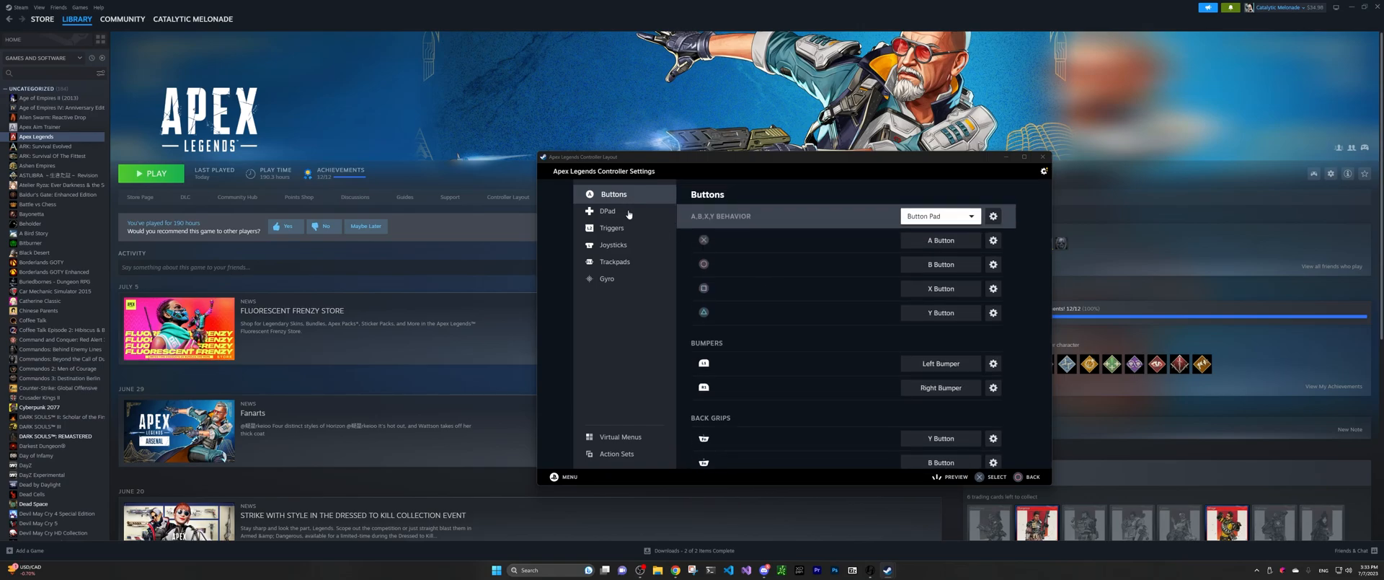
{"action": "left_click", "coordinate": [616, 263]}
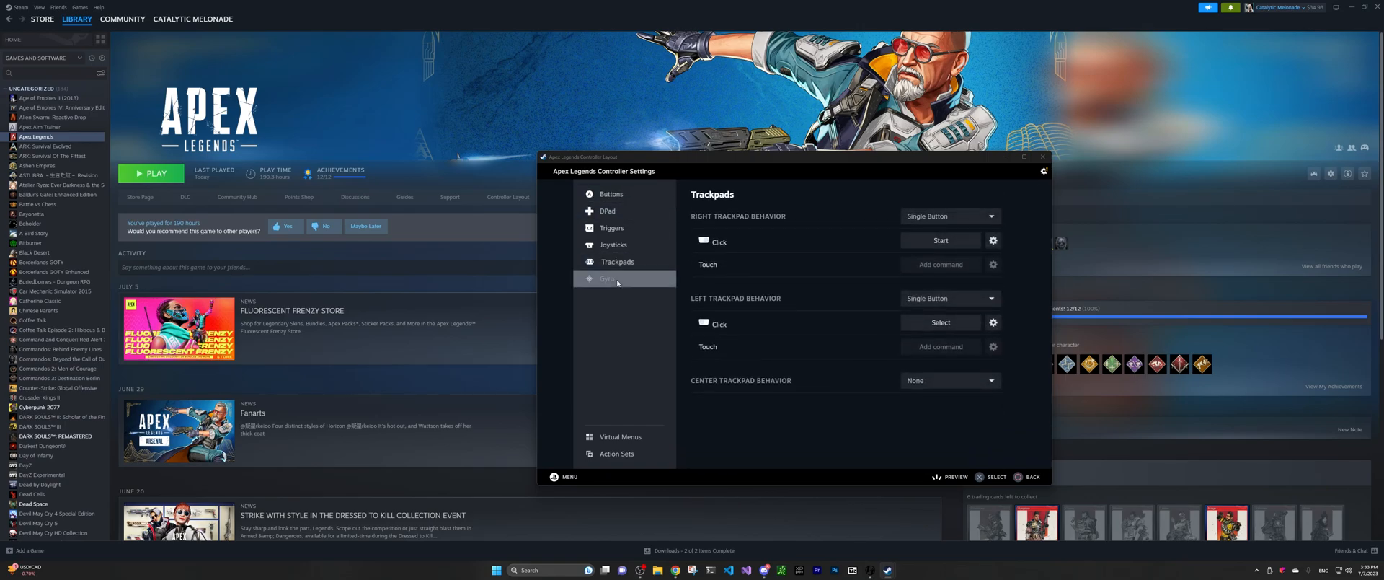
{"action": "left_click", "coordinate": [608, 278]}
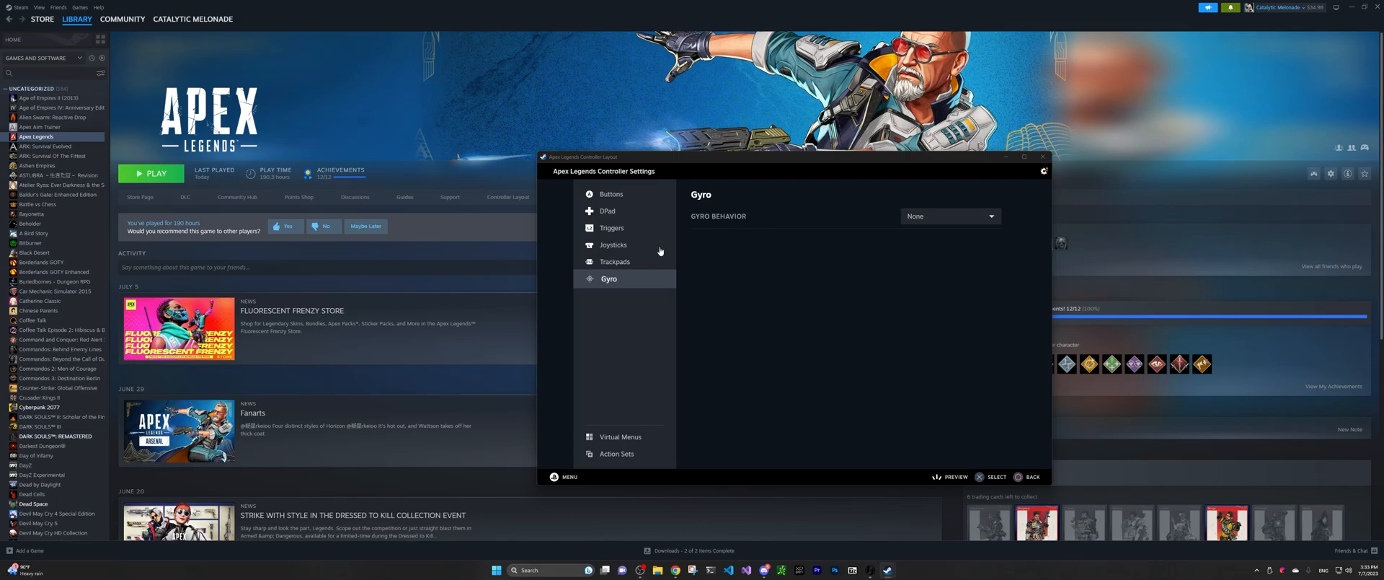
Step: Back out of the editor and bring up the Layout Options menu for the current layout
{"action": "left_click", "coordinate": [614, 261]}
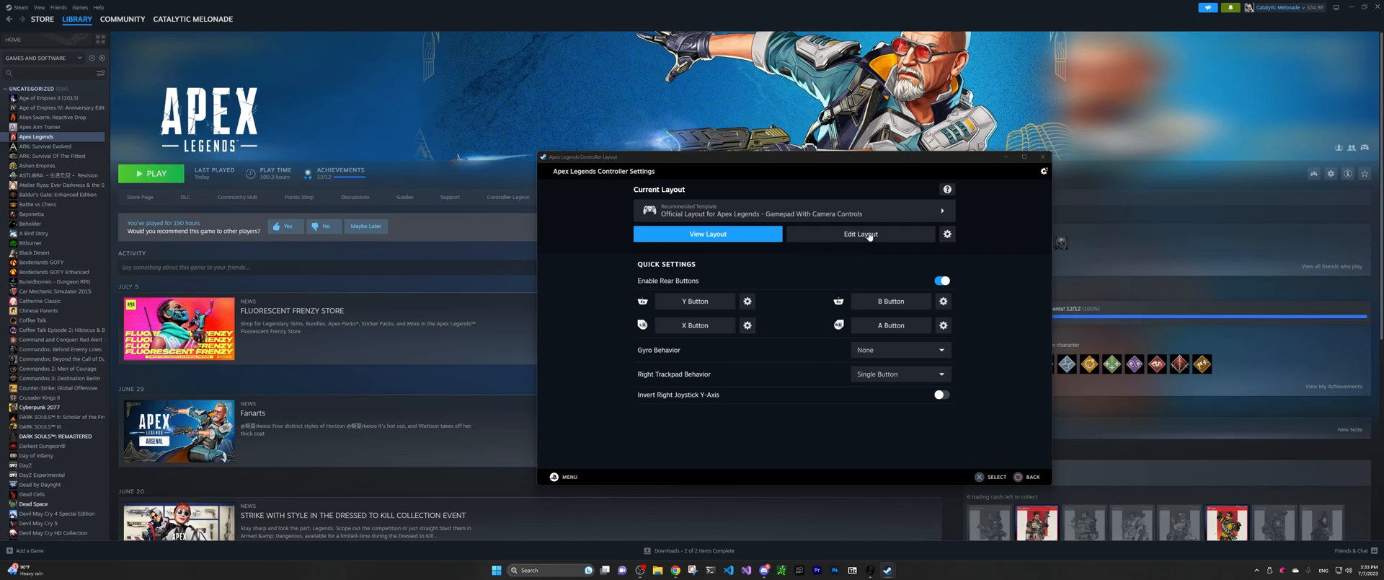
{"action": "mouse_move", "coordinate": [871, 243]}
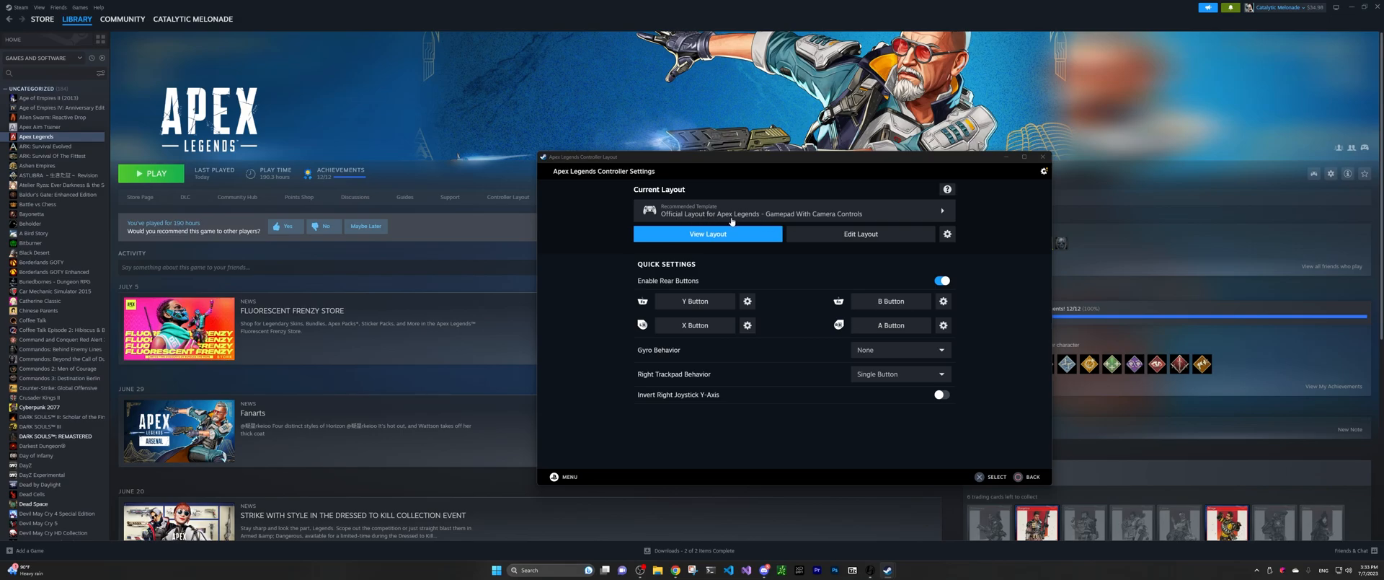
{"action": "mouse_move", "coordinate": [754, 219]}
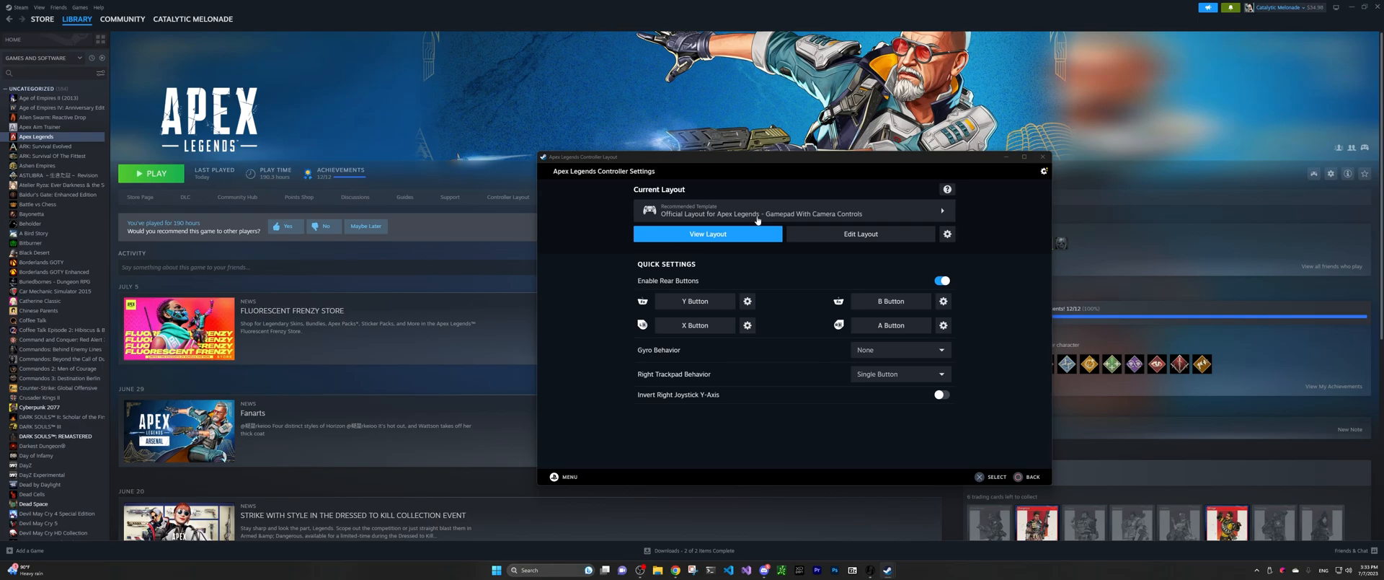
{"action": "left_click", "coordinate": [947, 234]}
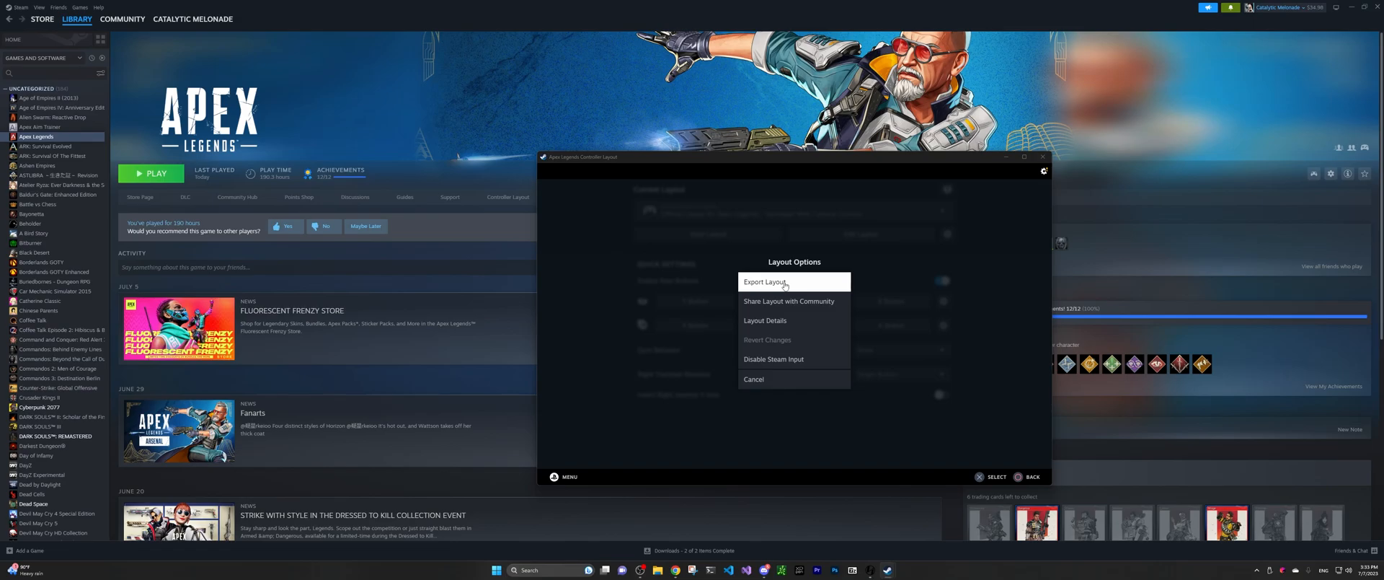
{"action": "mouse_move", "coordinate": [692, 281]}
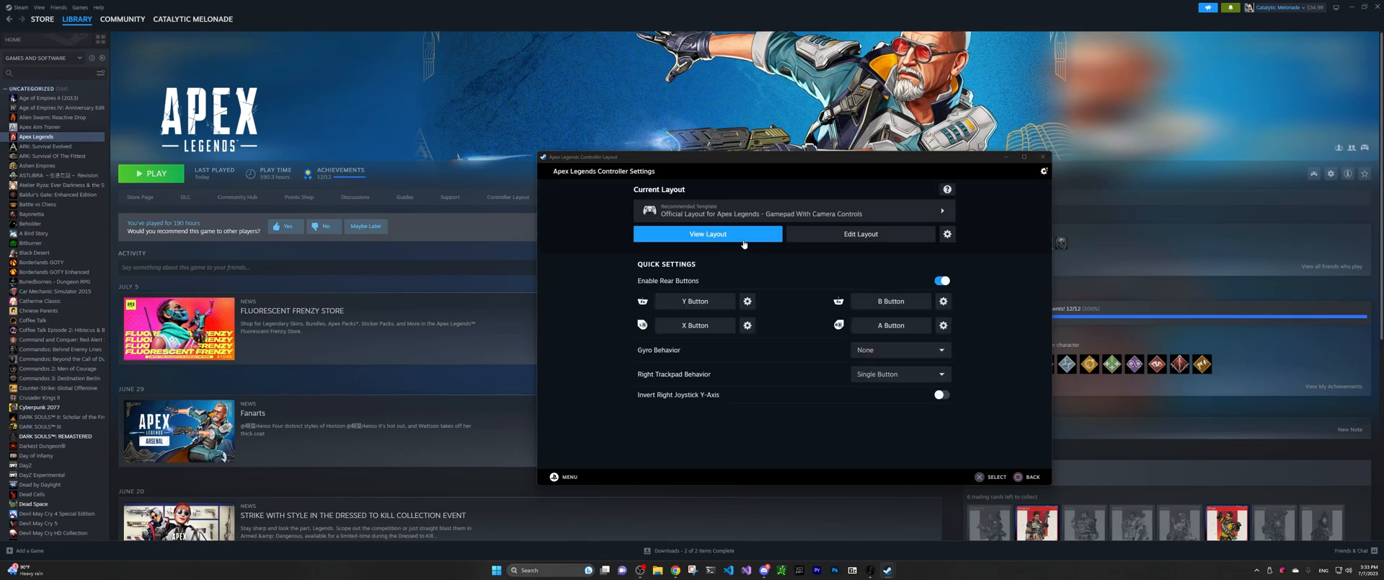
{"action": "mouse_move", "coordinate": [753, 222]}
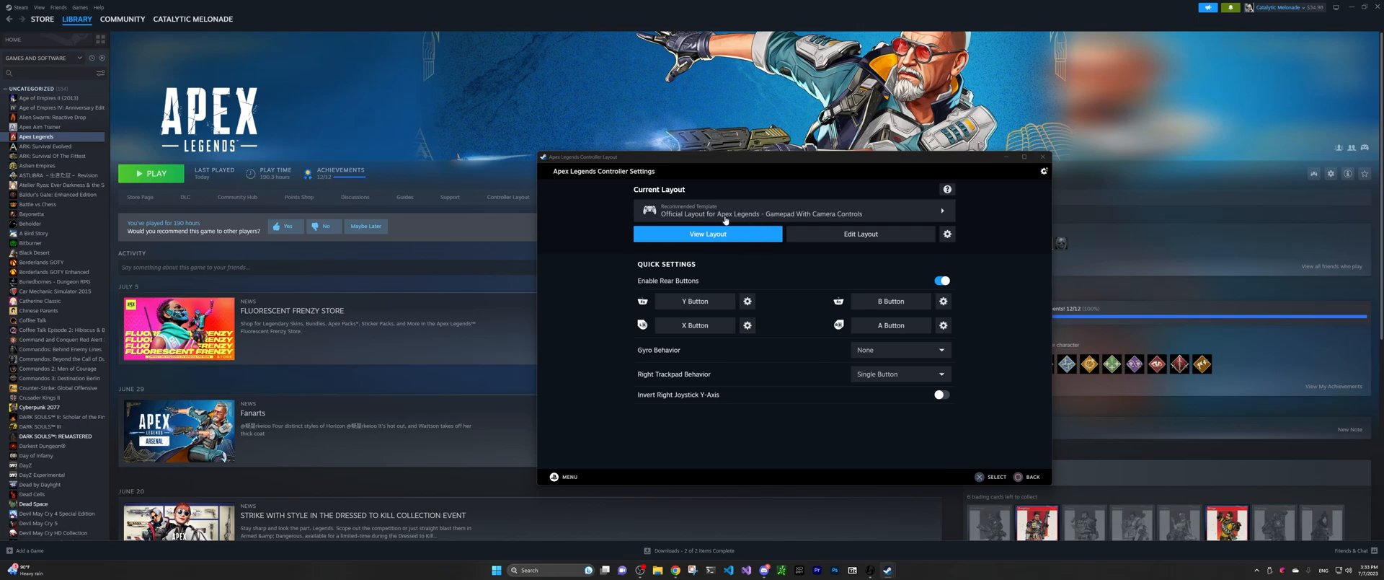
{"action": "mouse_move", "coordinate": [818, 217]}
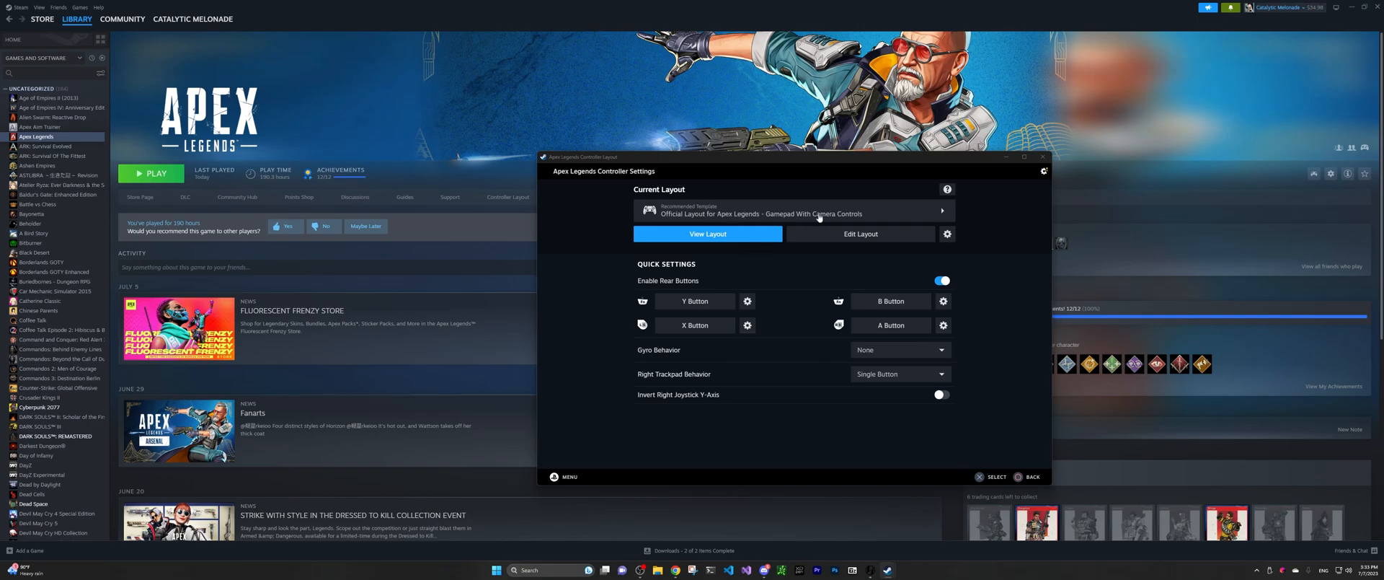
{"action": "mouse_move", "coordinate": [909, 221]}
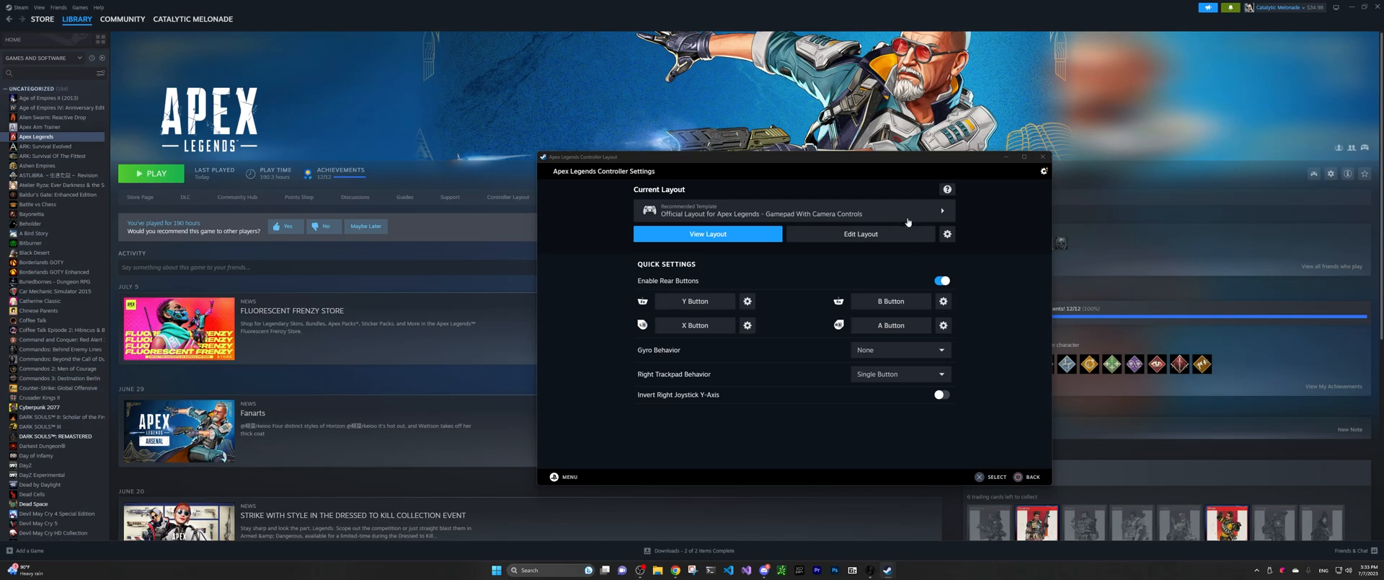